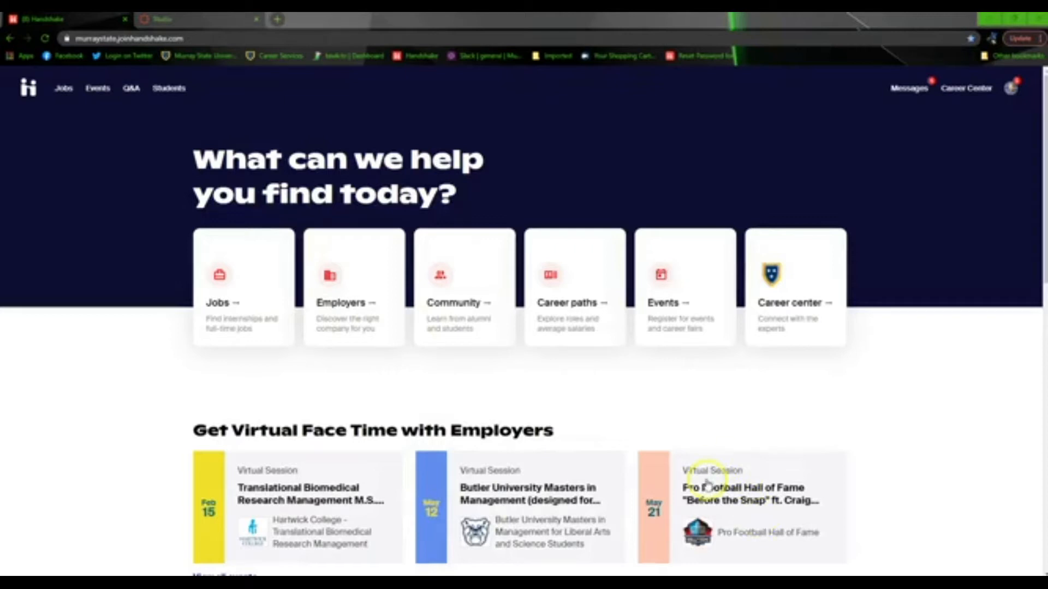
mouse_move(677, 460)
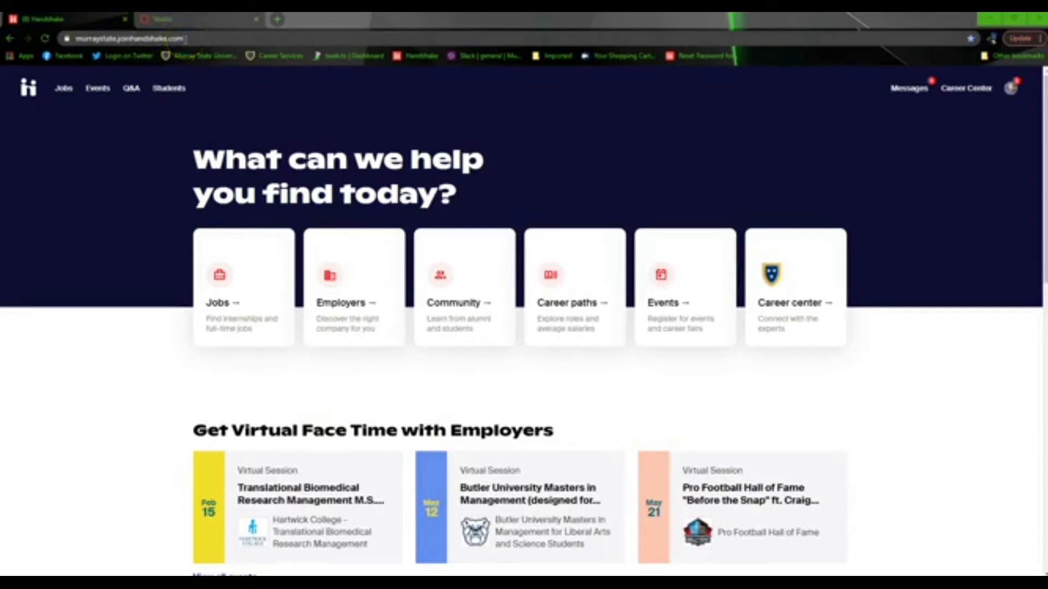
mouse_move(232, 103)
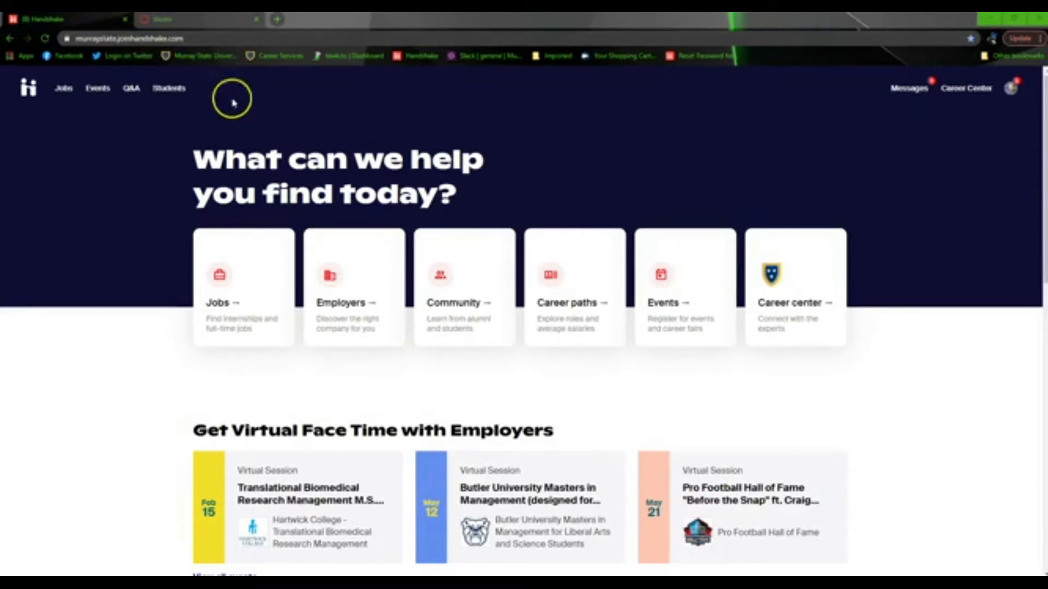
mouse_move(346, 242)
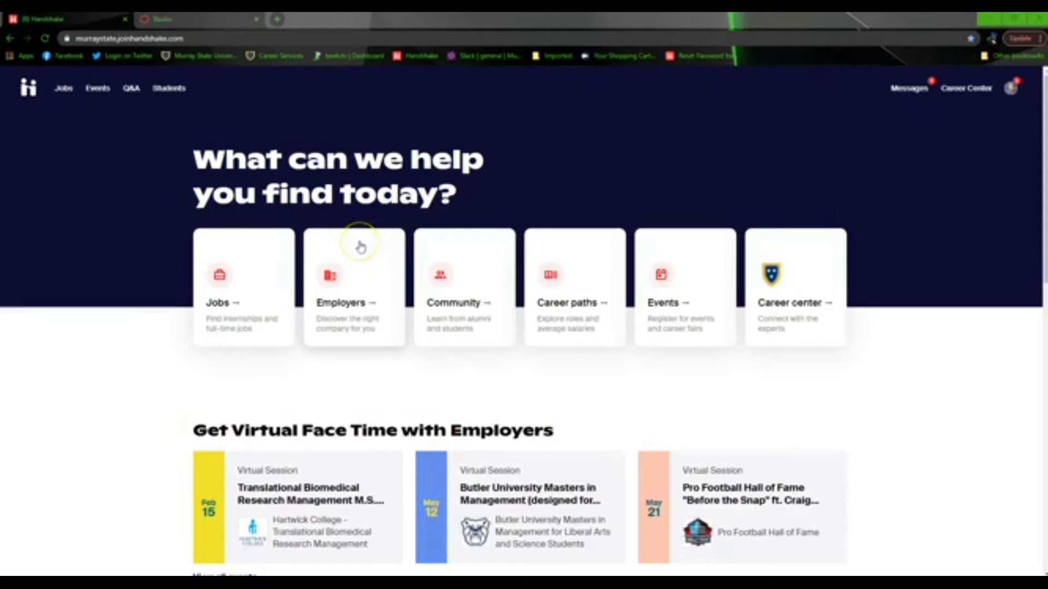
mouse_move(161, 279)
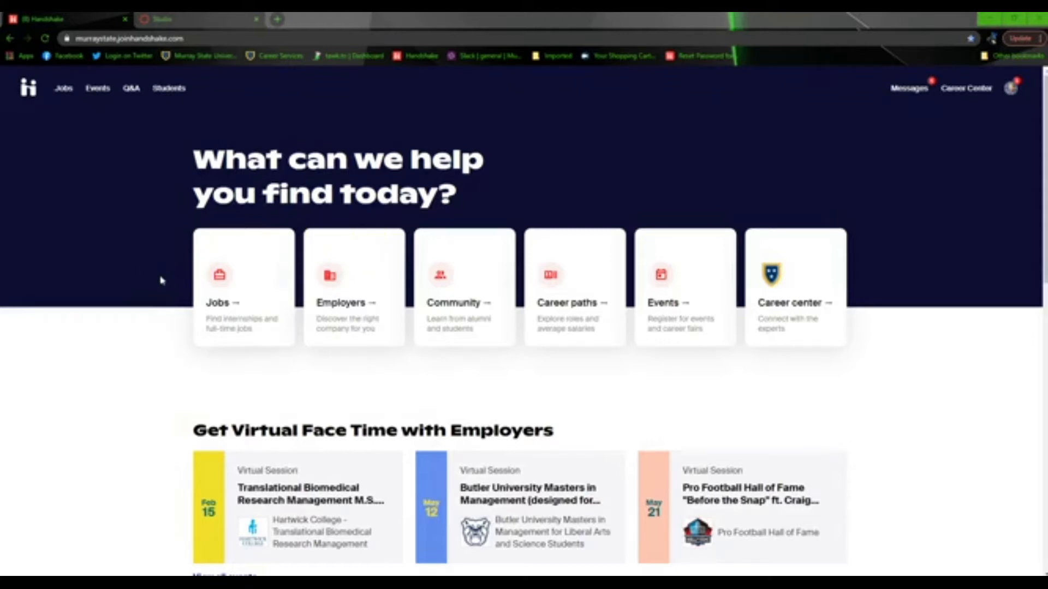
mouse_move(158, 280)
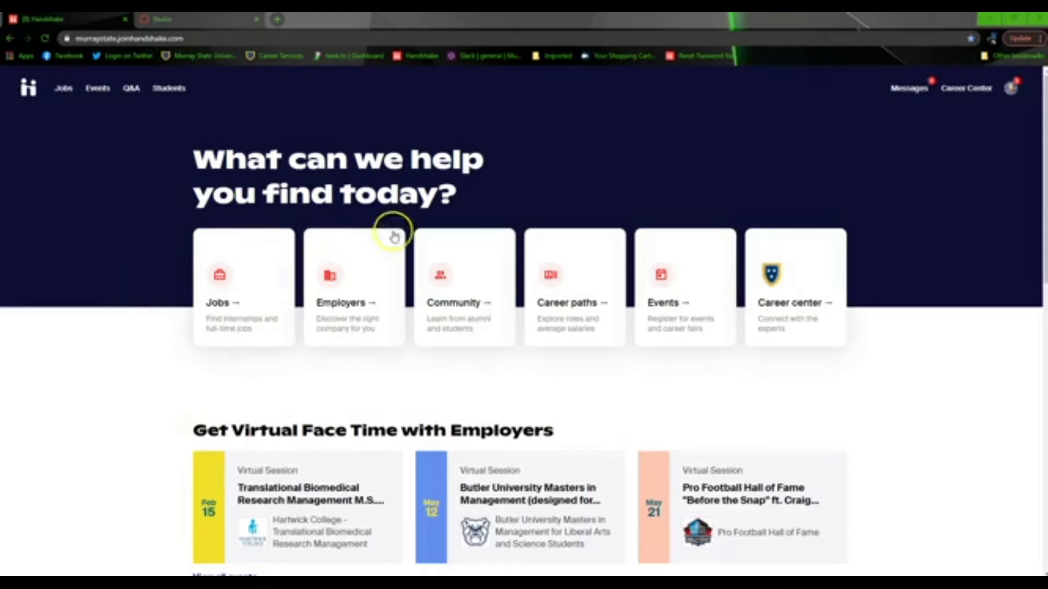
mouse_move(199, 231)
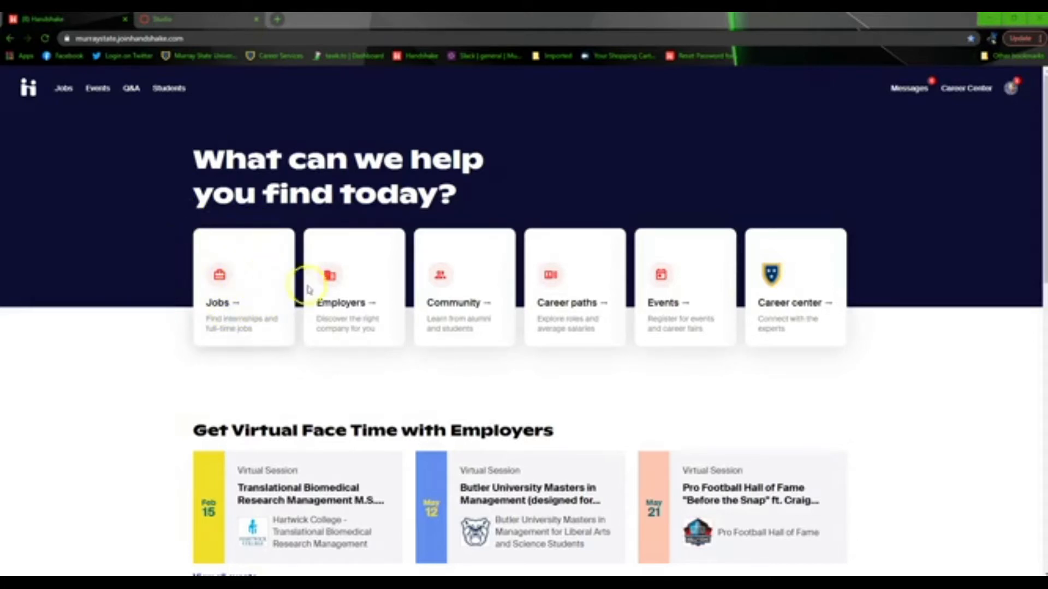
mouse_move(713, 293)
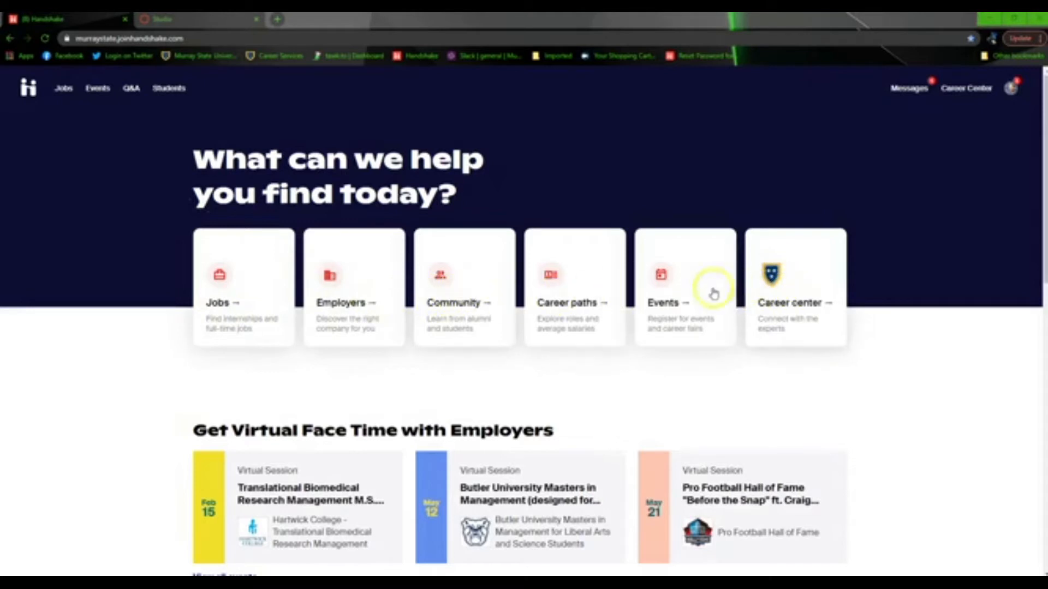
mouse_move(500, 314)
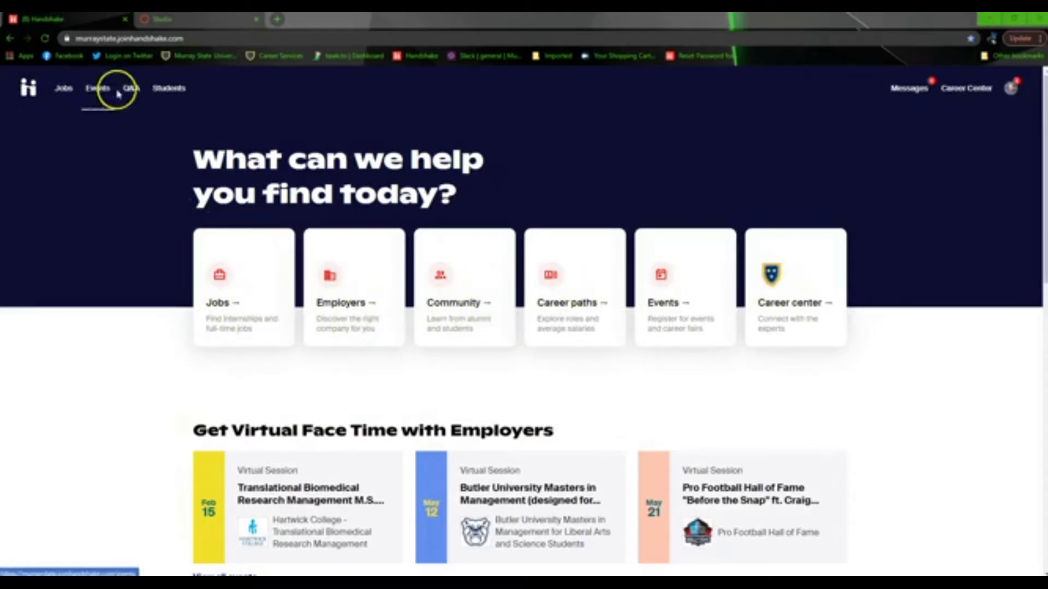
mouse_move(222, 311)
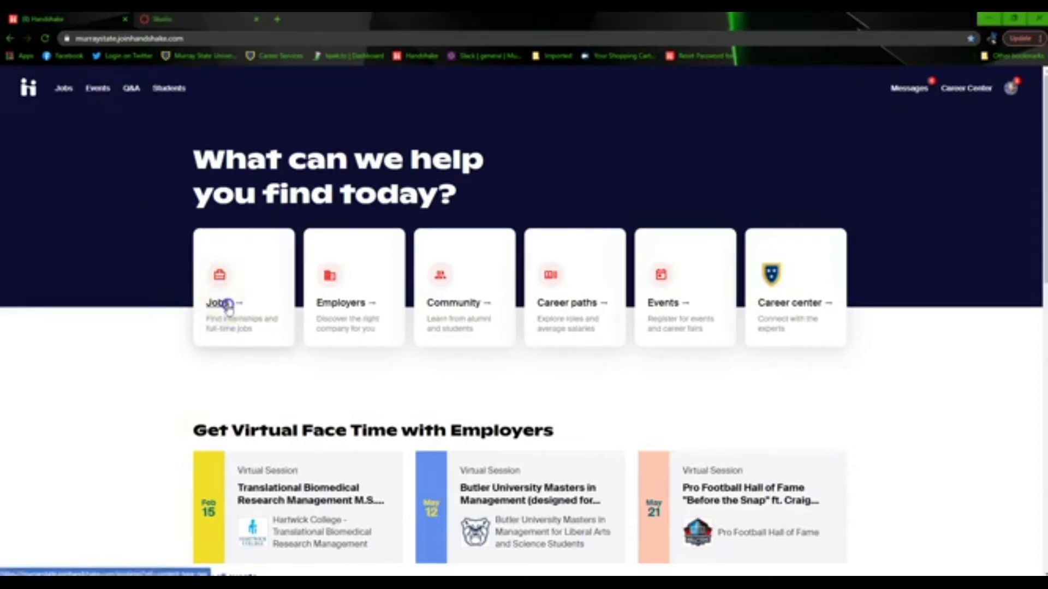
Bring up the job postings search from the Jobs card on the home page
left_click(221, 302)
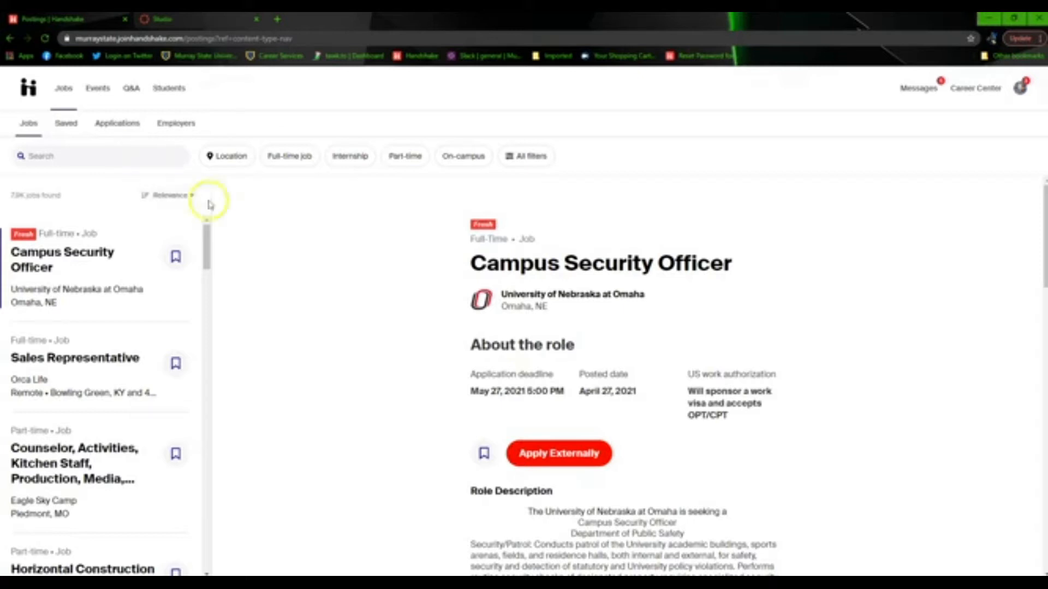
mouse_move(270, 227)
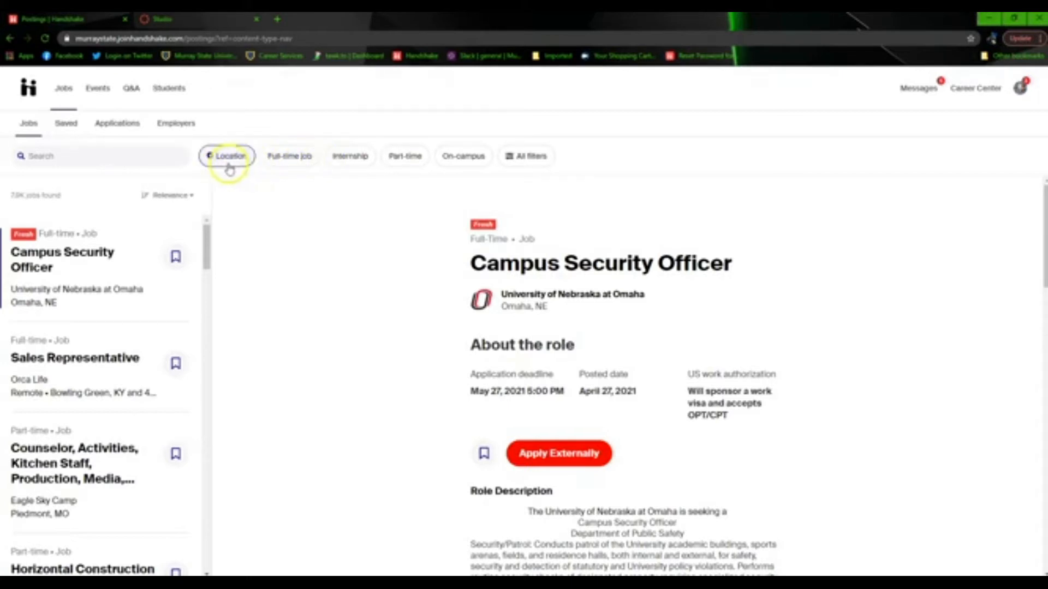
mouse_move(424, 172)
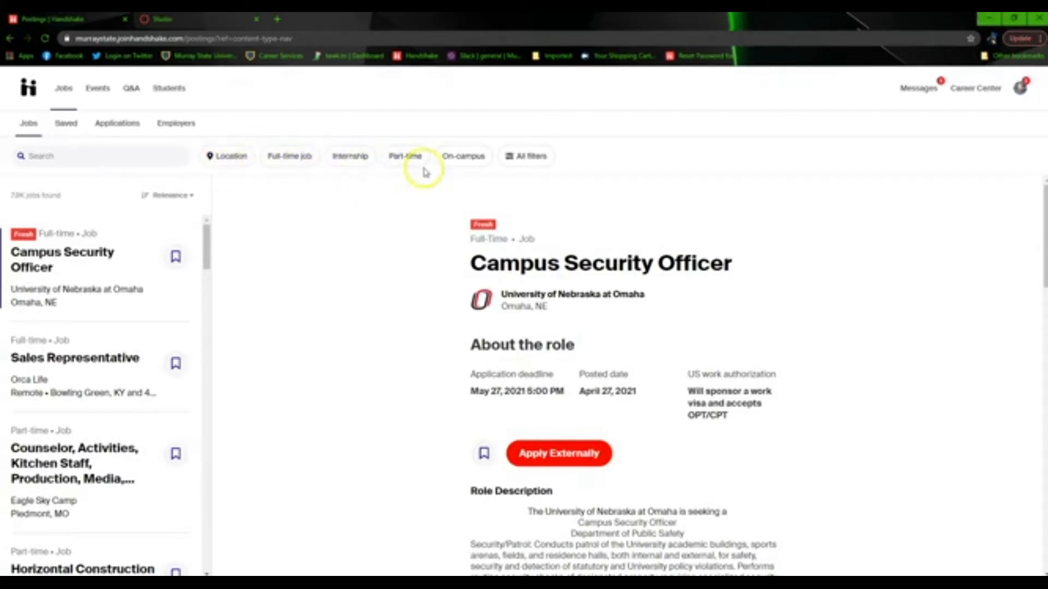
mouse_move(469, 205)
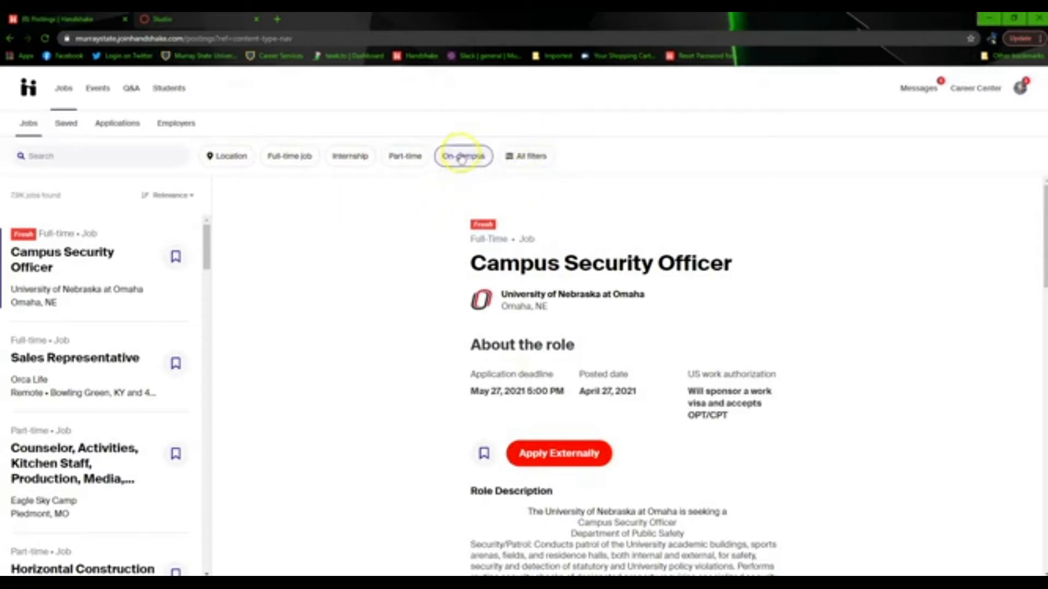
Filter to the 23 on-campus Murray State postings and browse through the list
left_click(463, 156)
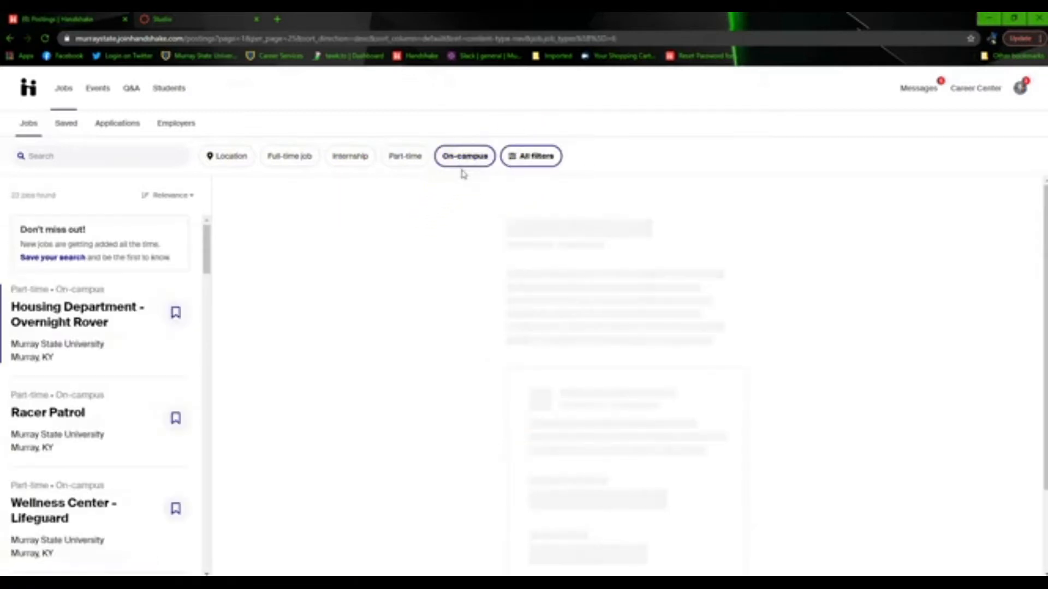
left_click(76, 314)
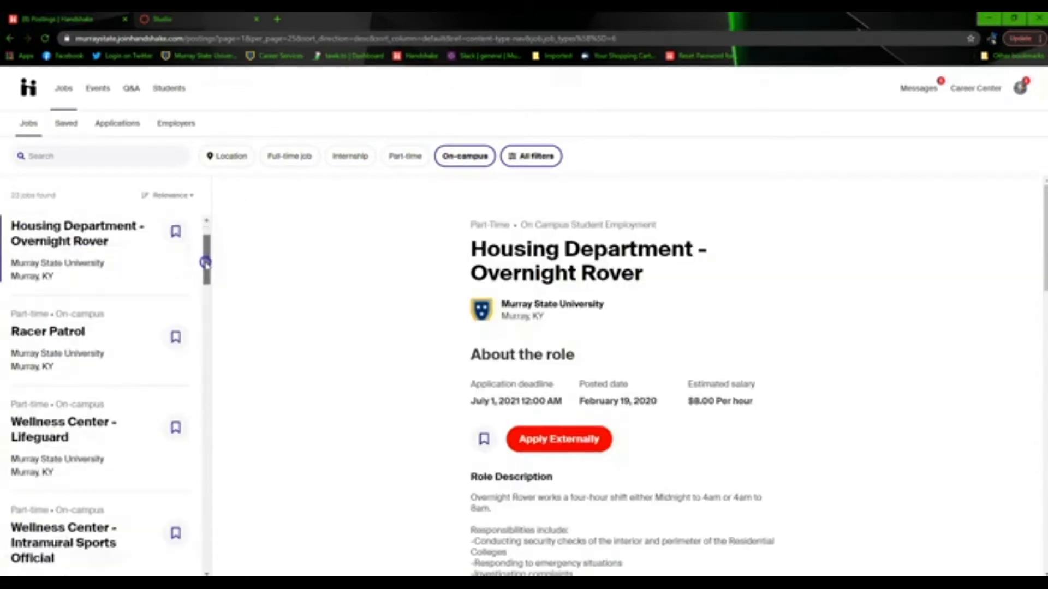
scroll("down", 3)
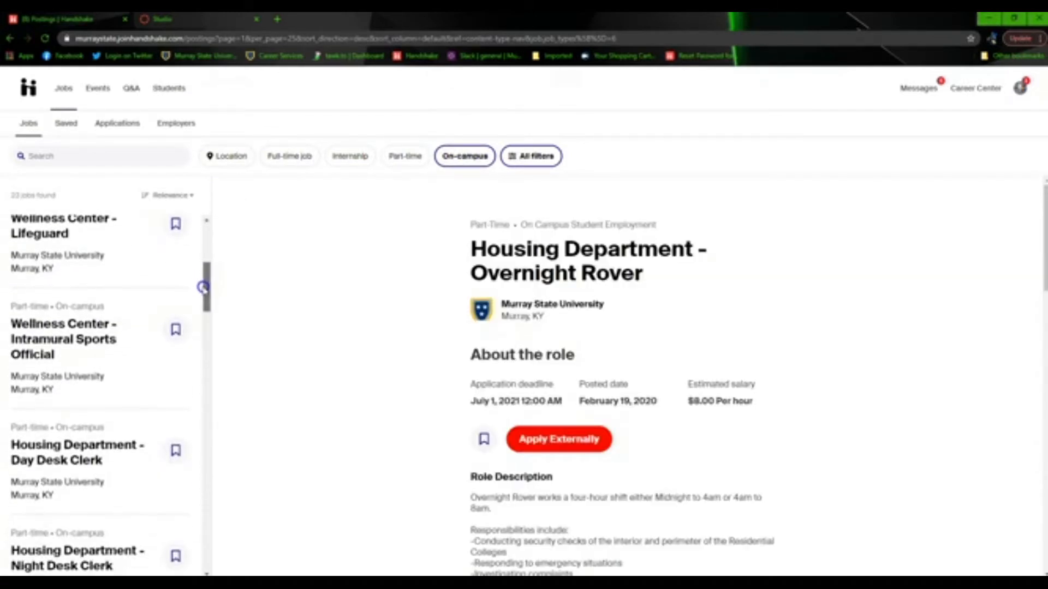
scroll("down", 3)
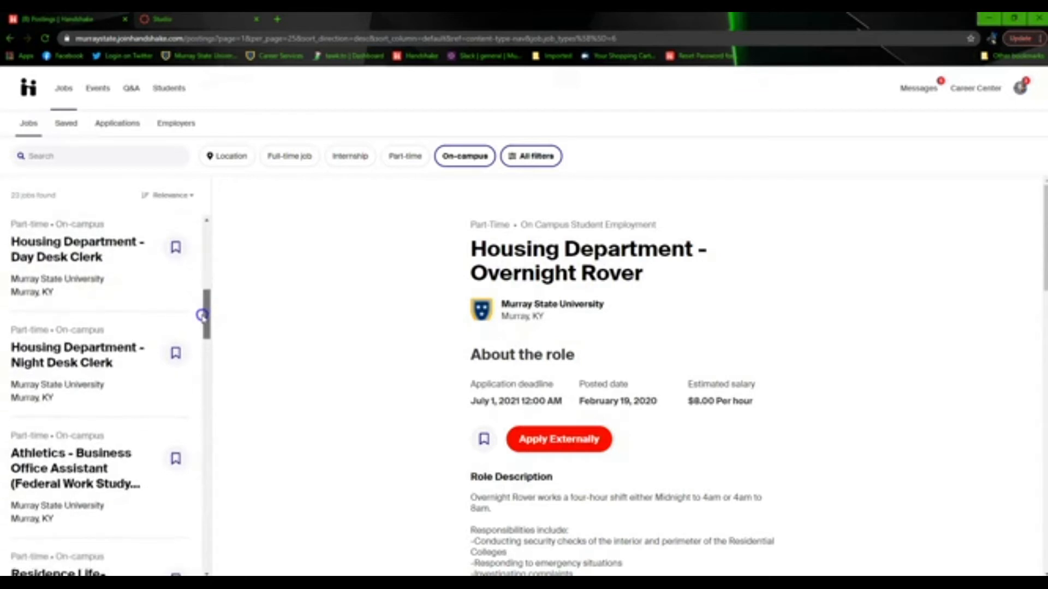
scroll("up", 3)
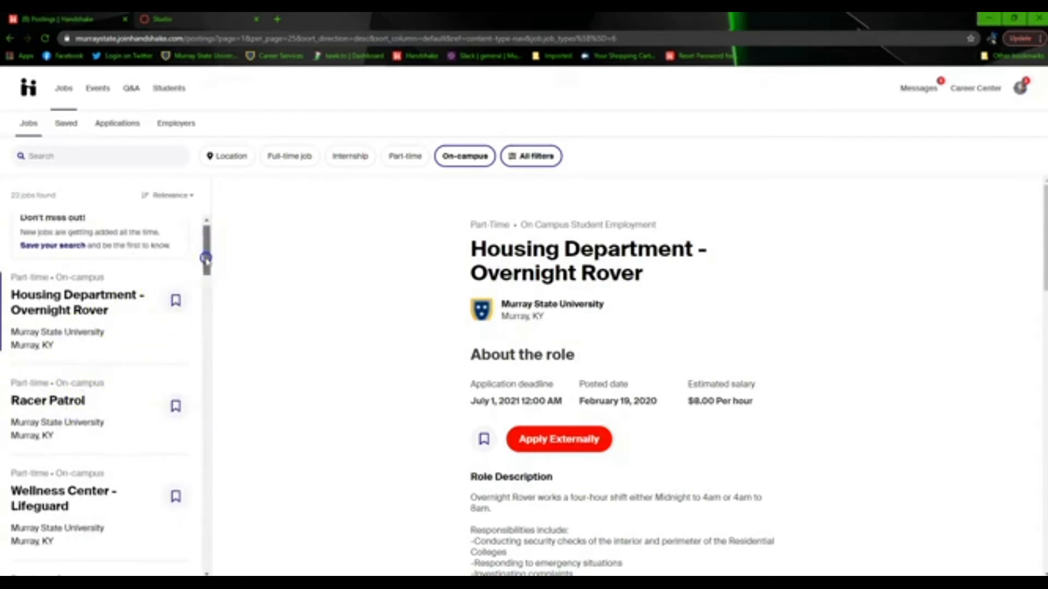
scroll("down", 3)
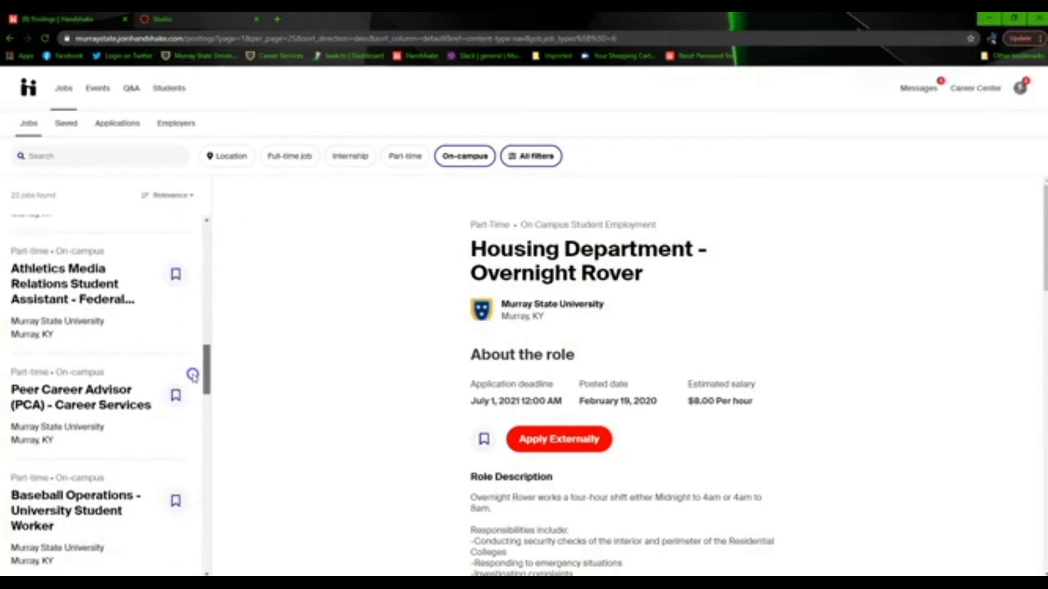
scroll("down", 3)
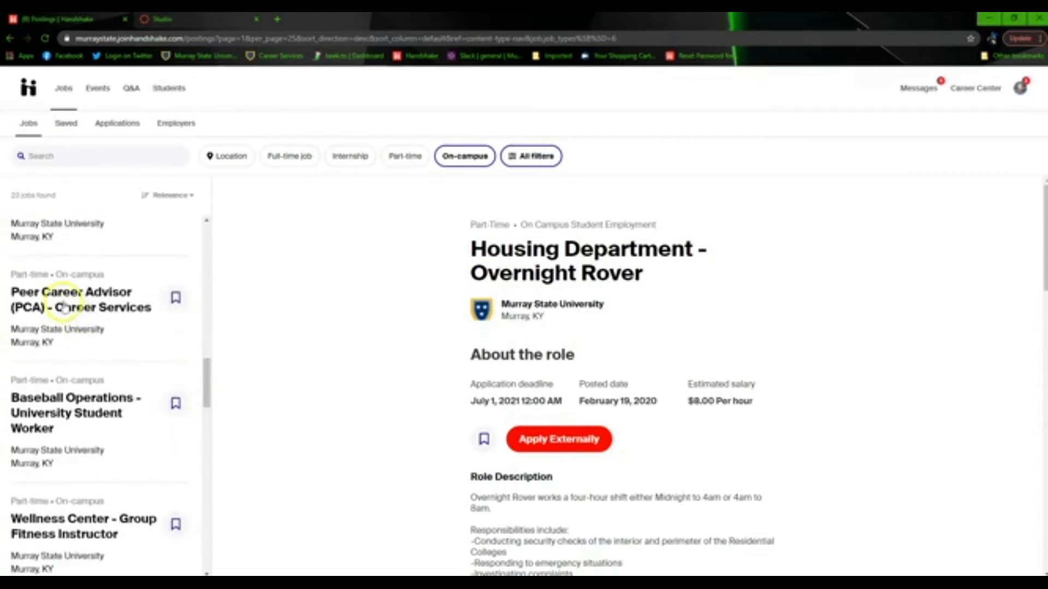
mouse_move(94, 341)
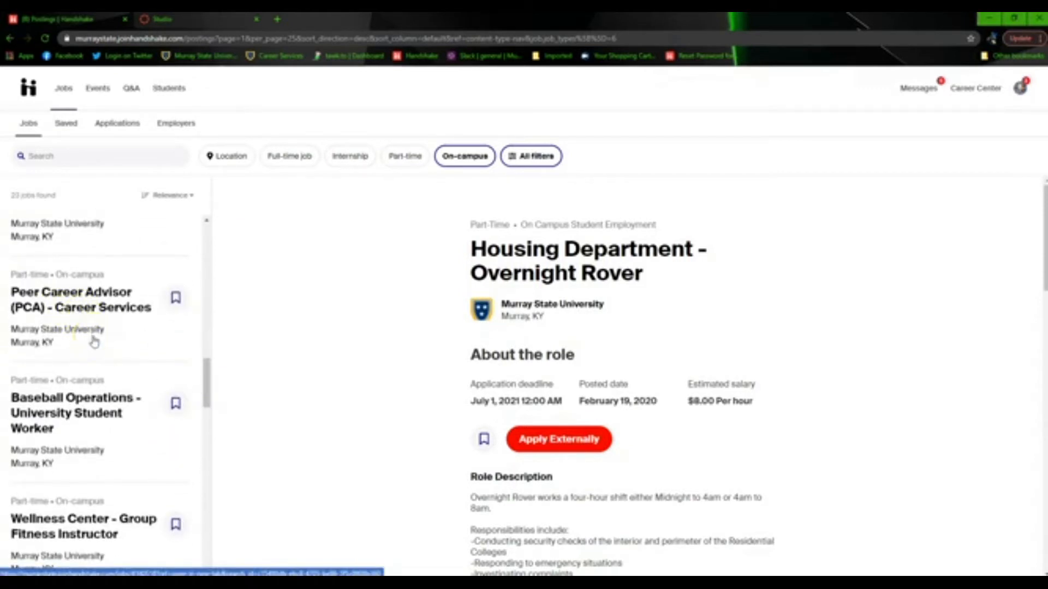
mouse_move(106, 319)
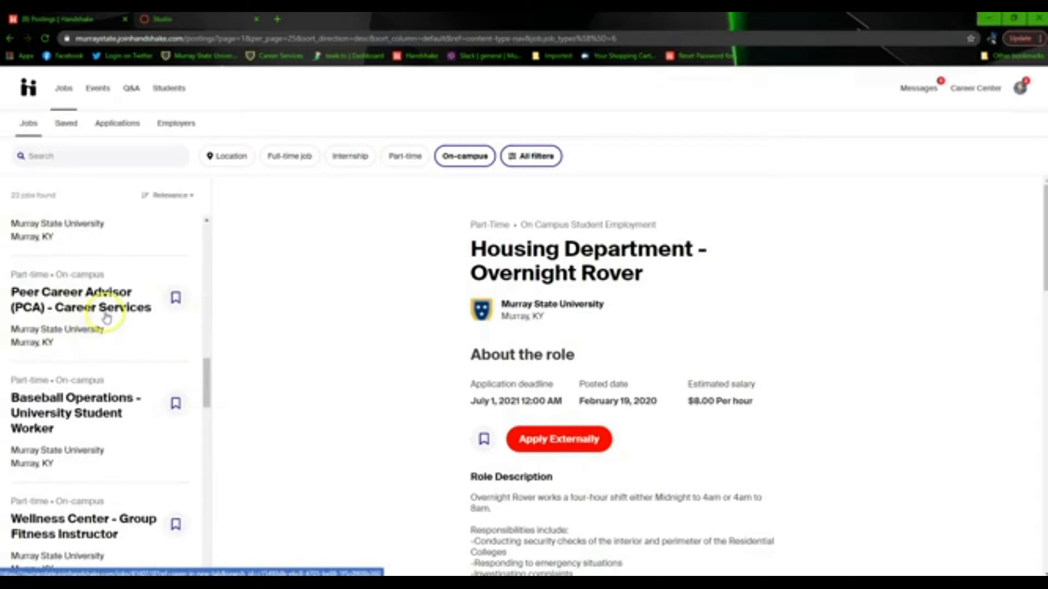
left_click(73, 300)
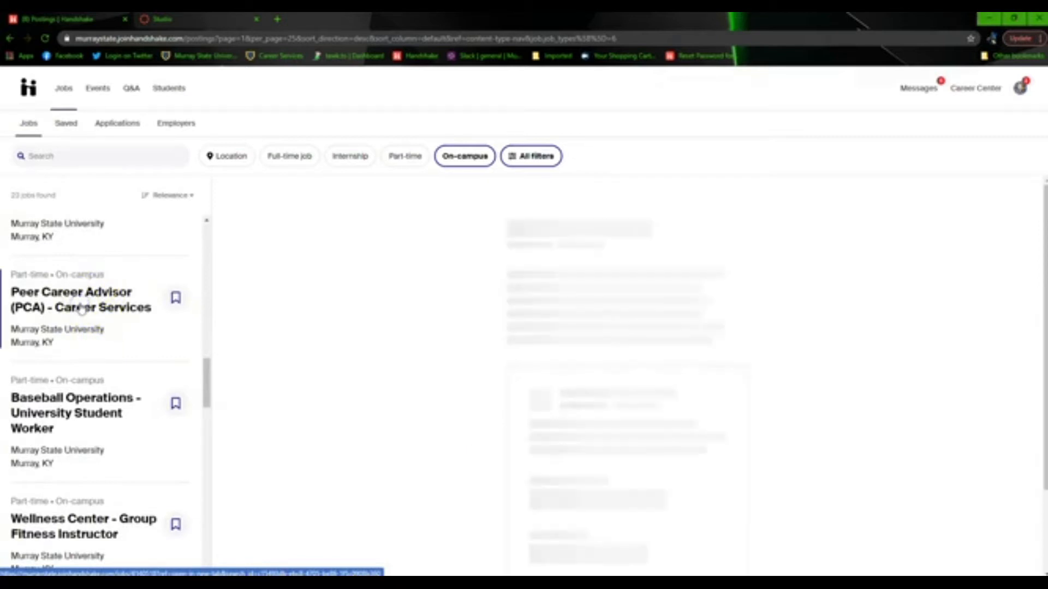
left_click(80, 299)
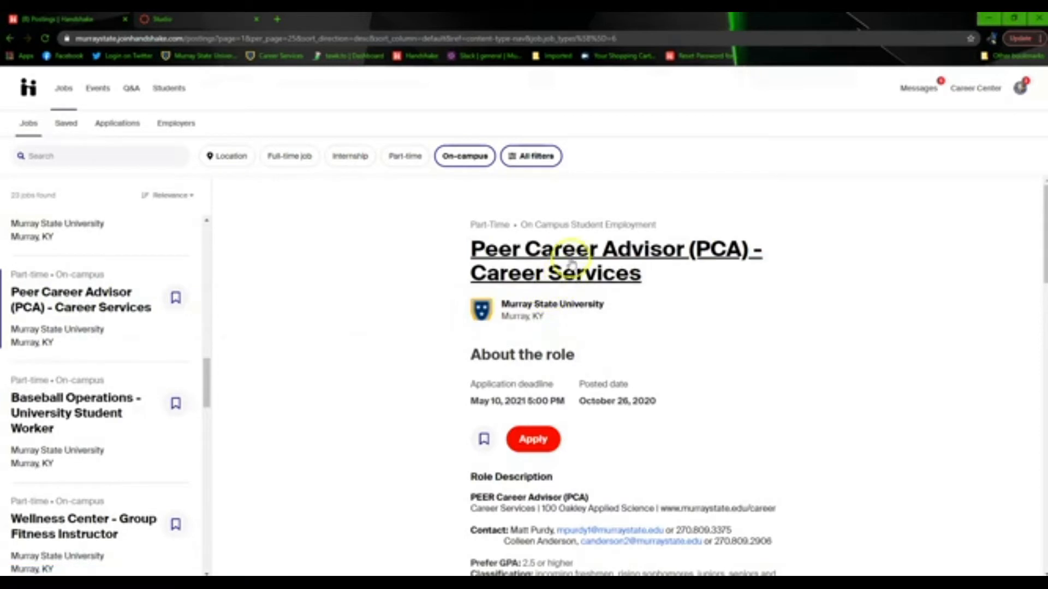
scroll("down", 3)
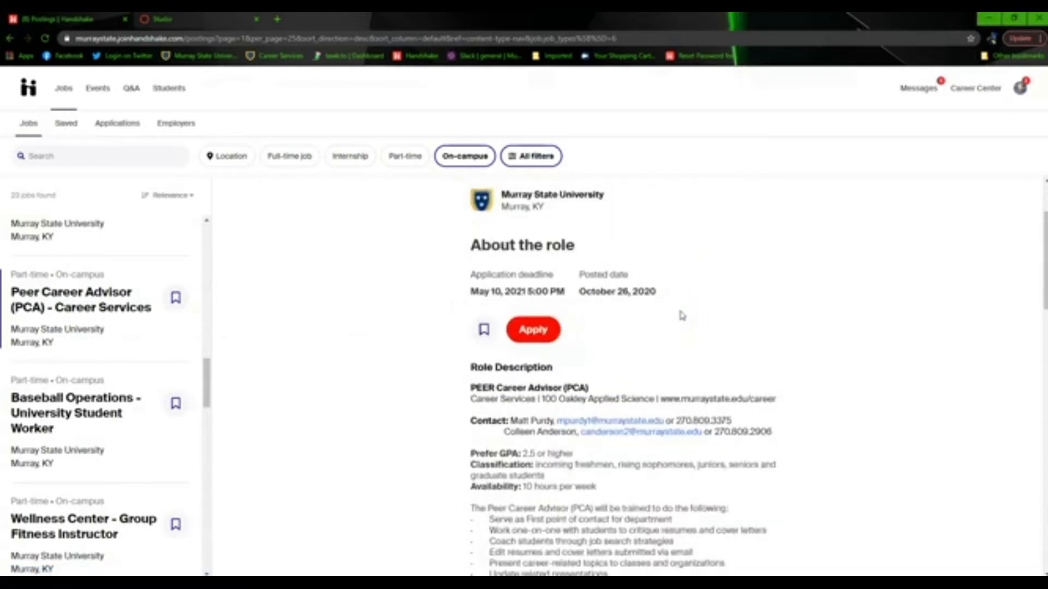
scroll("down", 3)
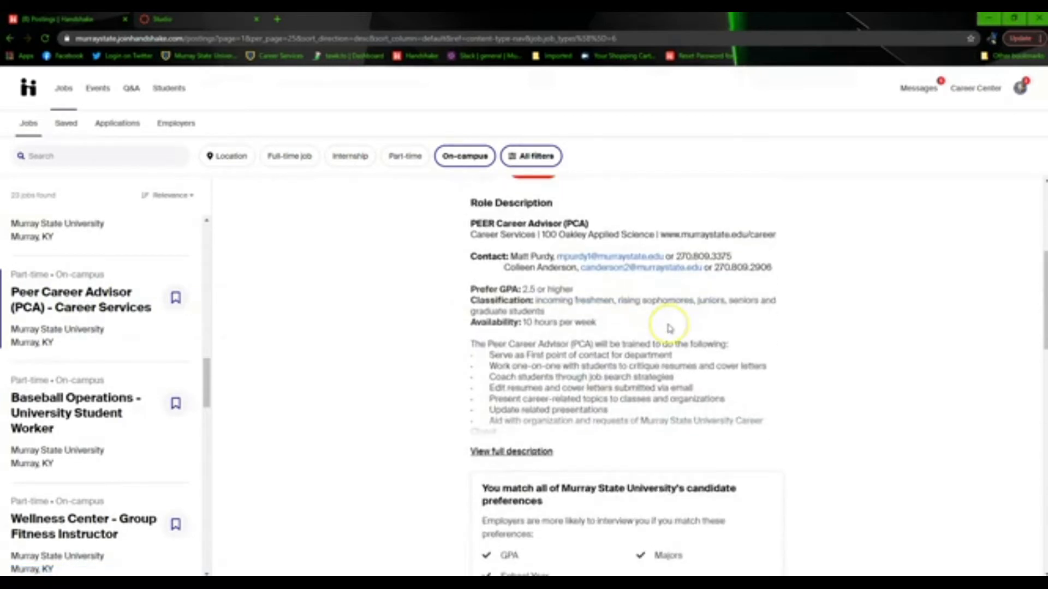
scroll("down", 3)
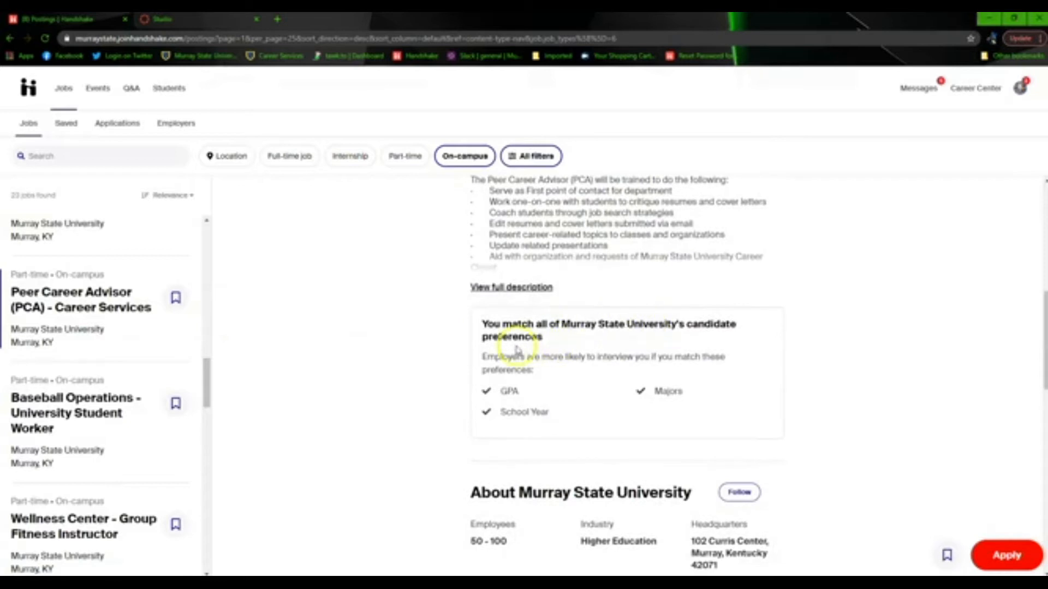
scroll("up", 3)
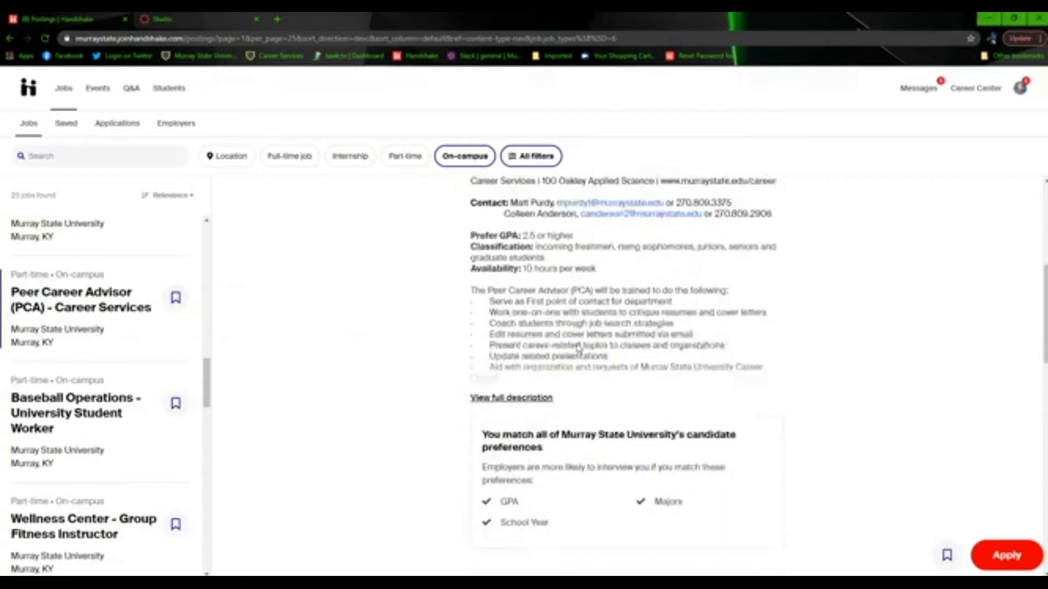
scroll("up", 3)
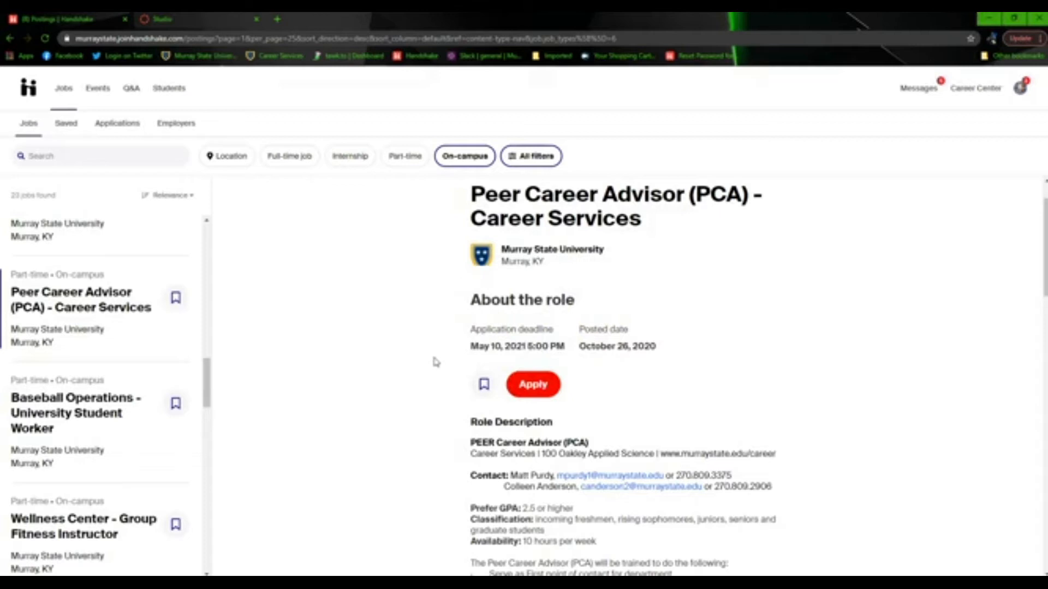
mouse_move(438, 331)
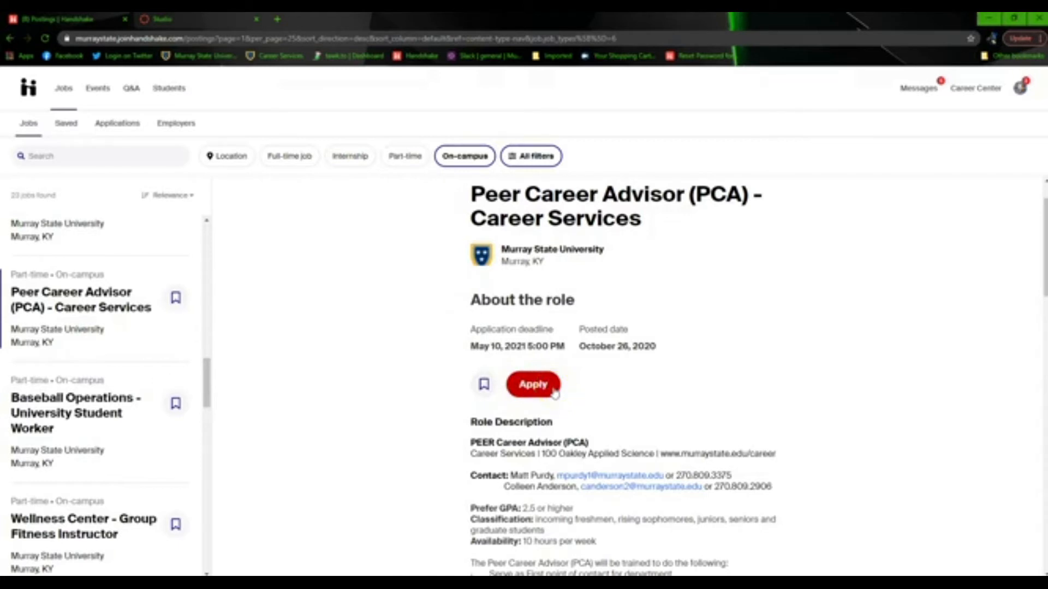
mouse_move(578, 390)
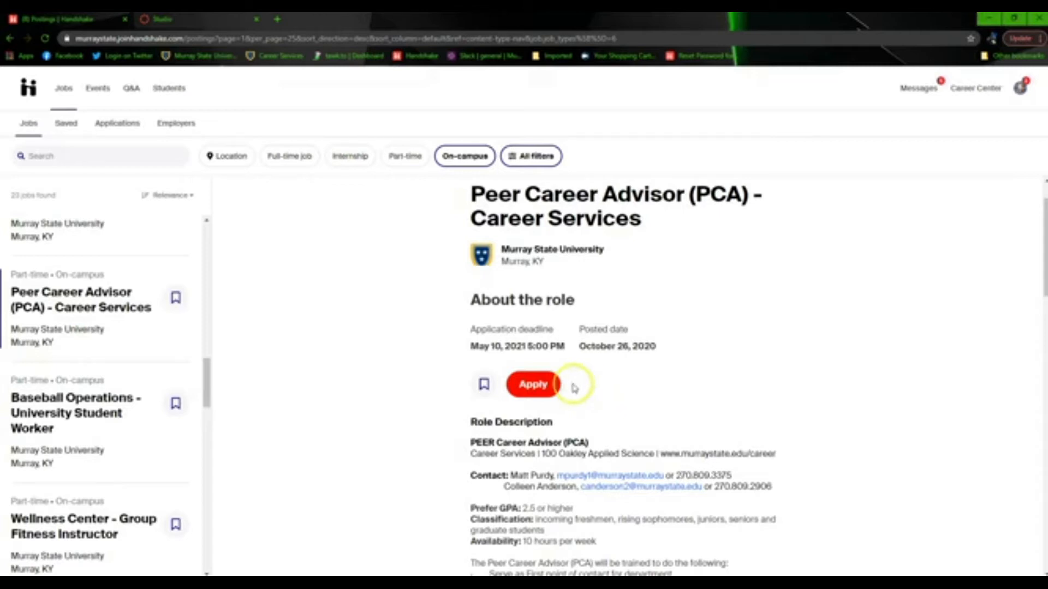
mouse_move(547, 366)
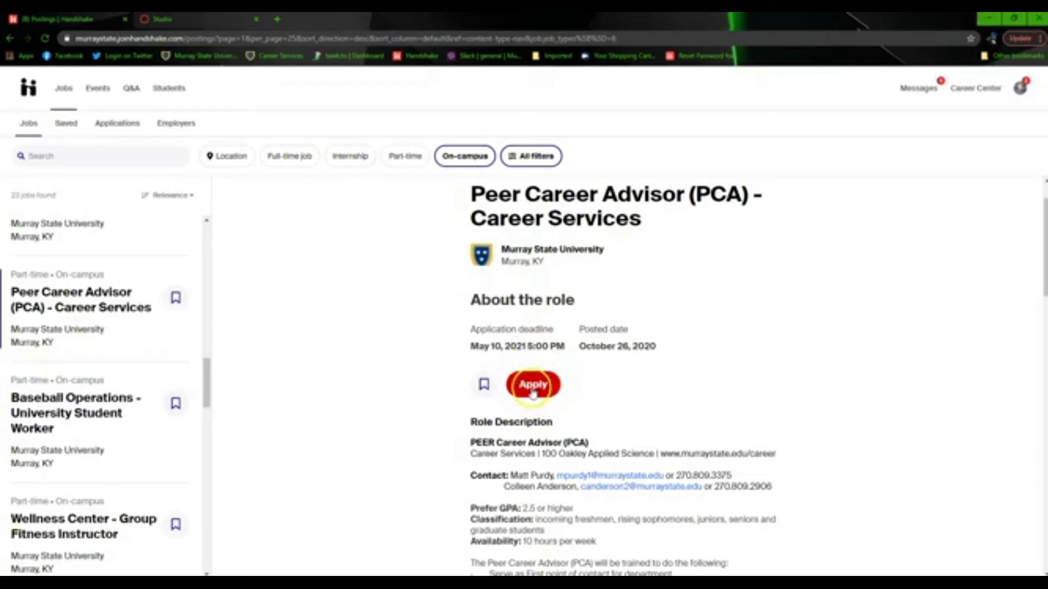
Start applying to the Peer Career Advisor (PCA) posting and look over its document fields
left_click(532, 385)
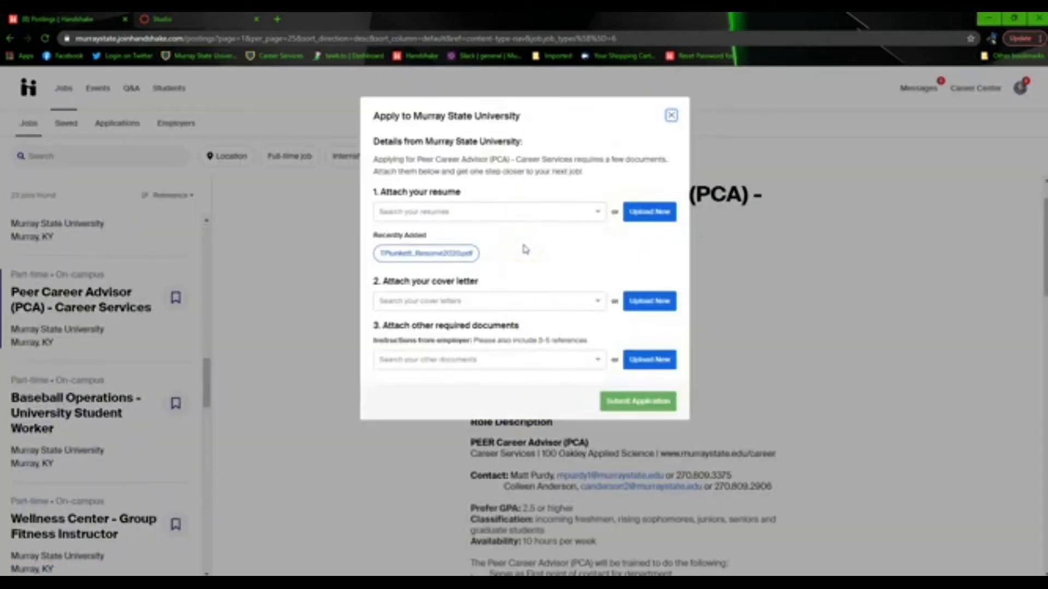
mouse_move(556, 224)
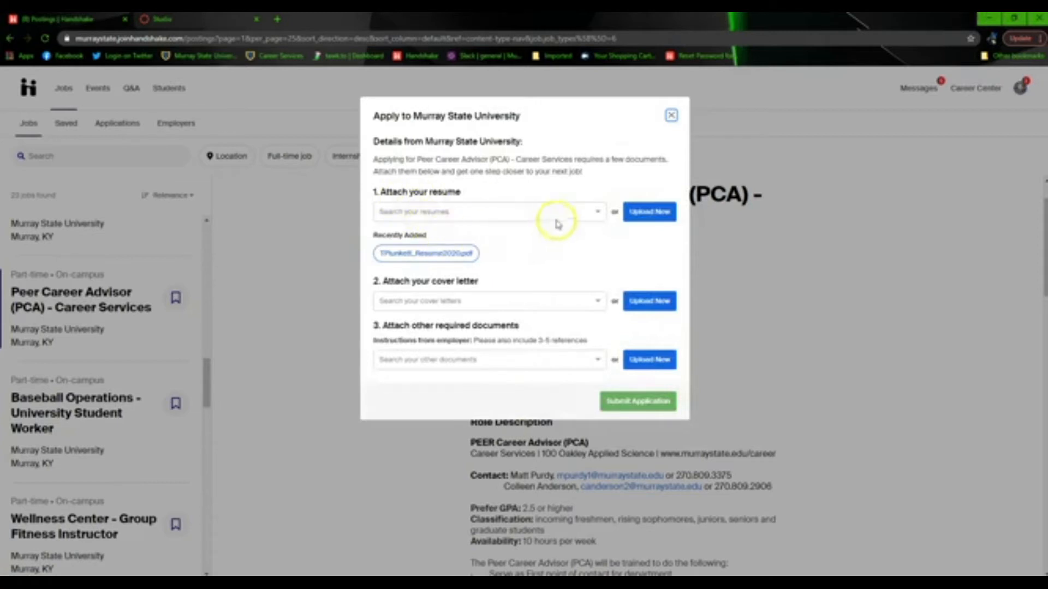
mouse_move(580, 221)
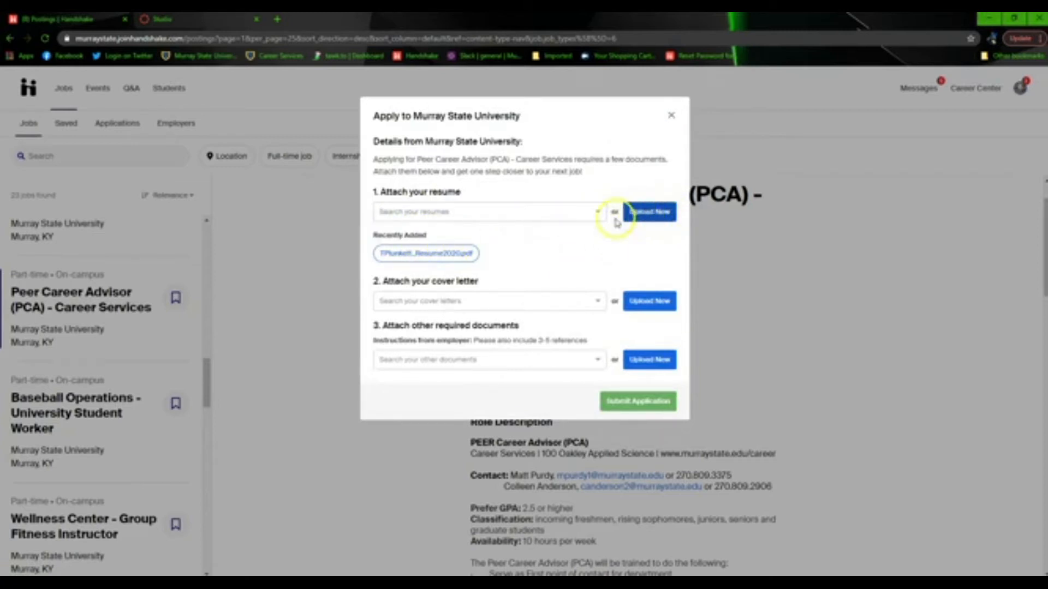
mouse_move(458, 304)
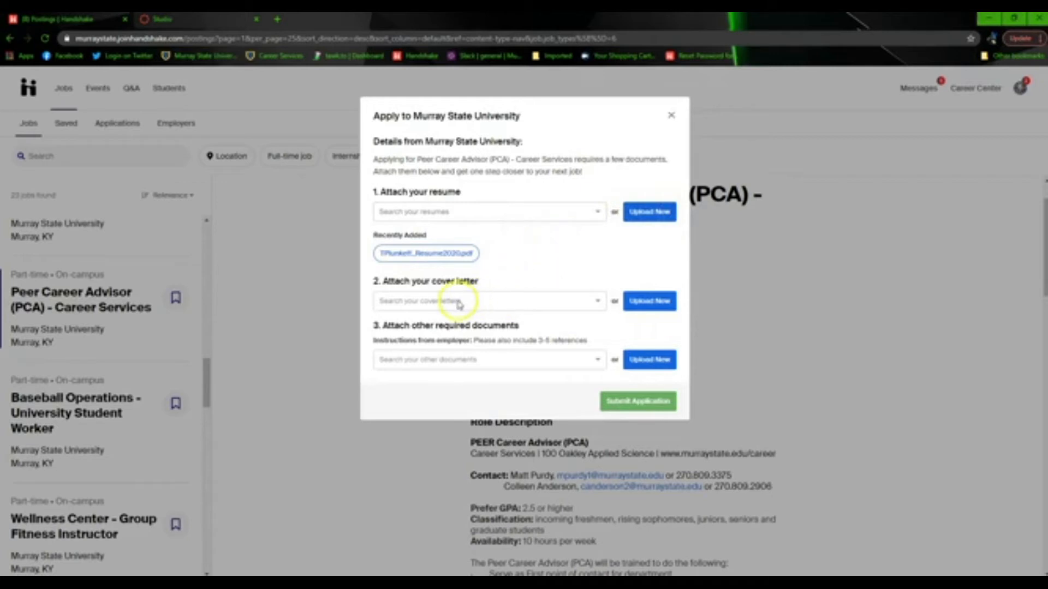
mouse_move(561, 299)
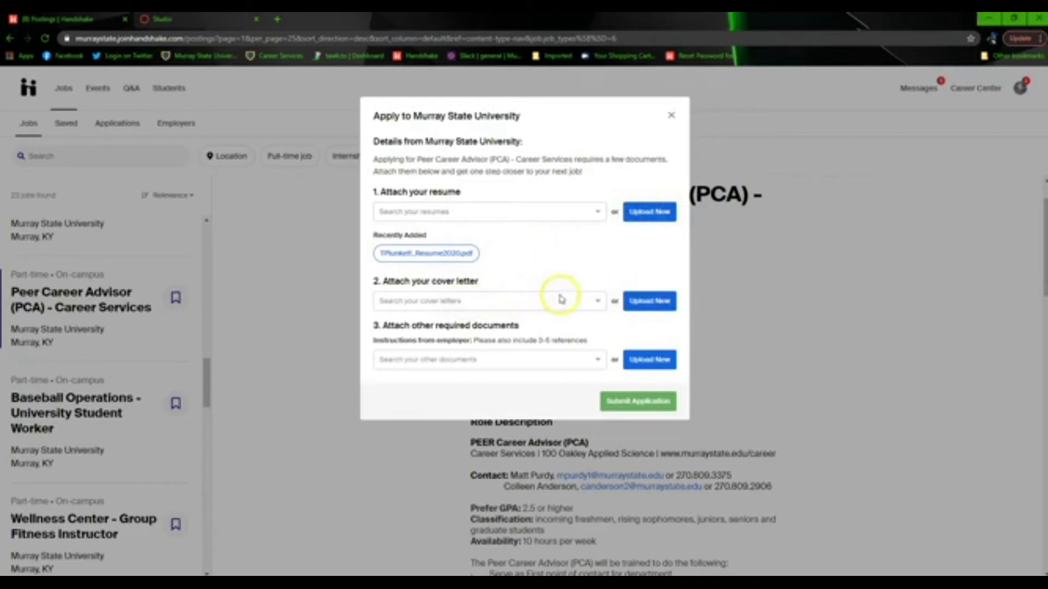
left_click(487, 301)
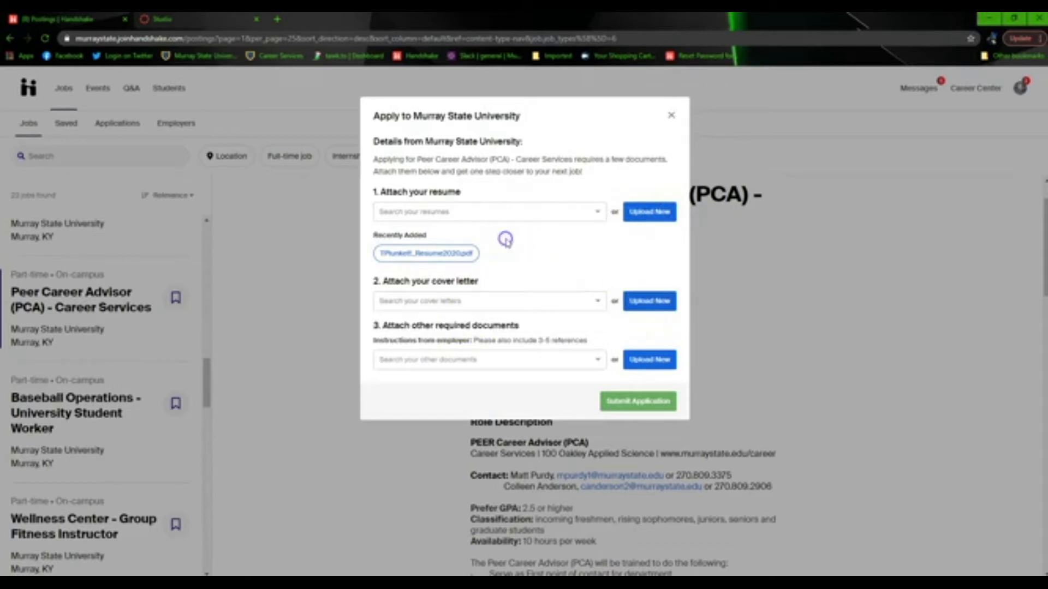
mouse_move(441, 359)
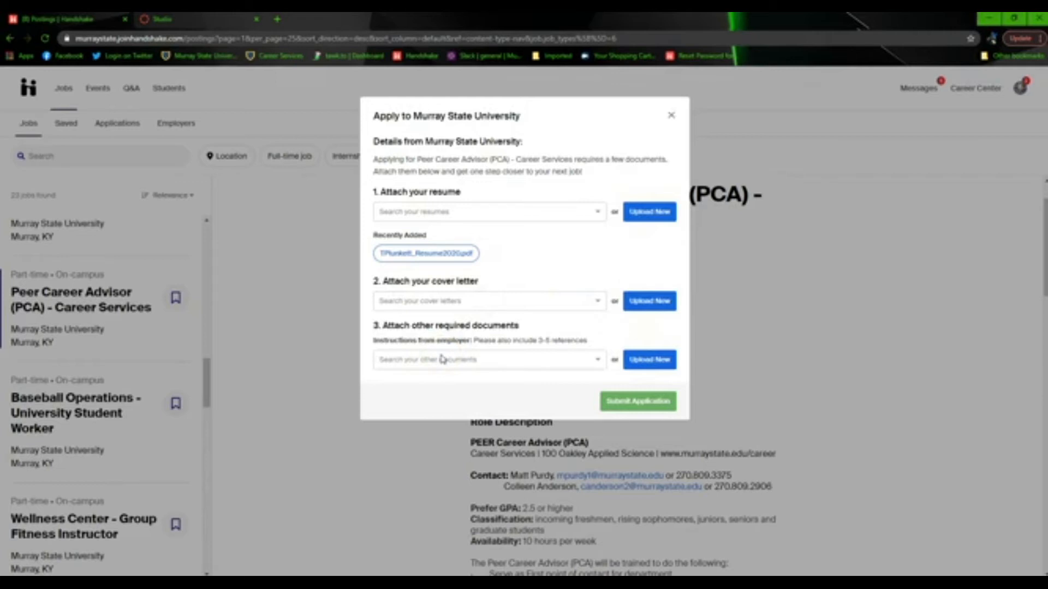
mouse_move(393, 356)
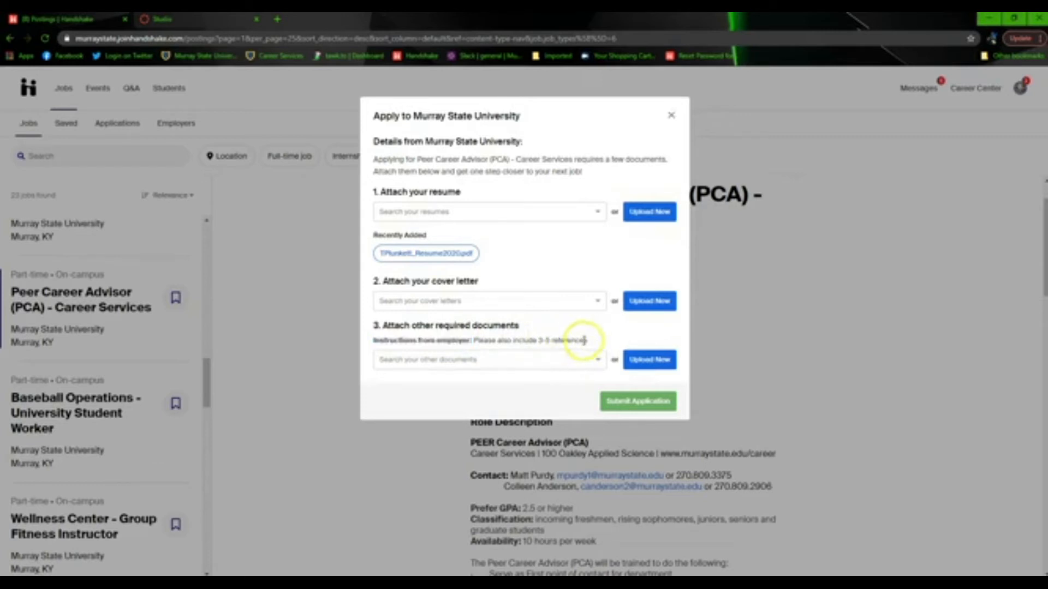
mouse_move(446, 201)
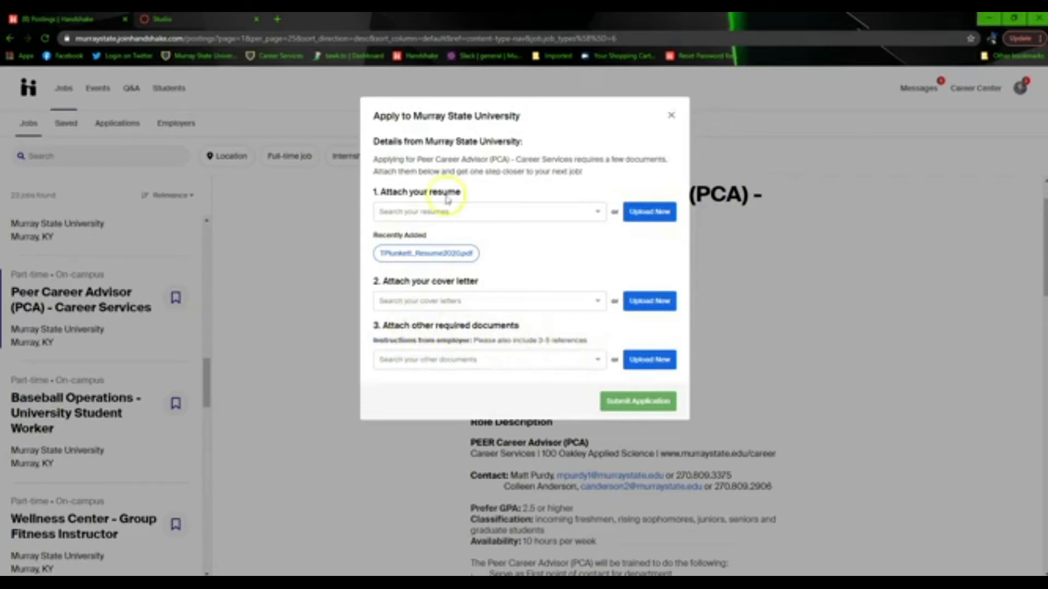
mouse_move(479, 299)
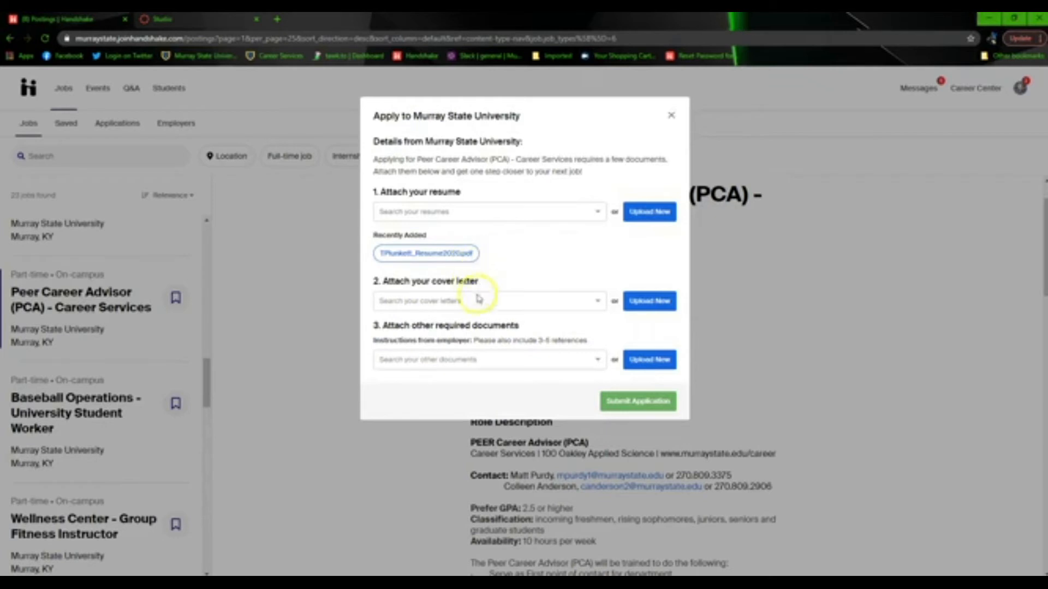
mouse_move(483, 312)
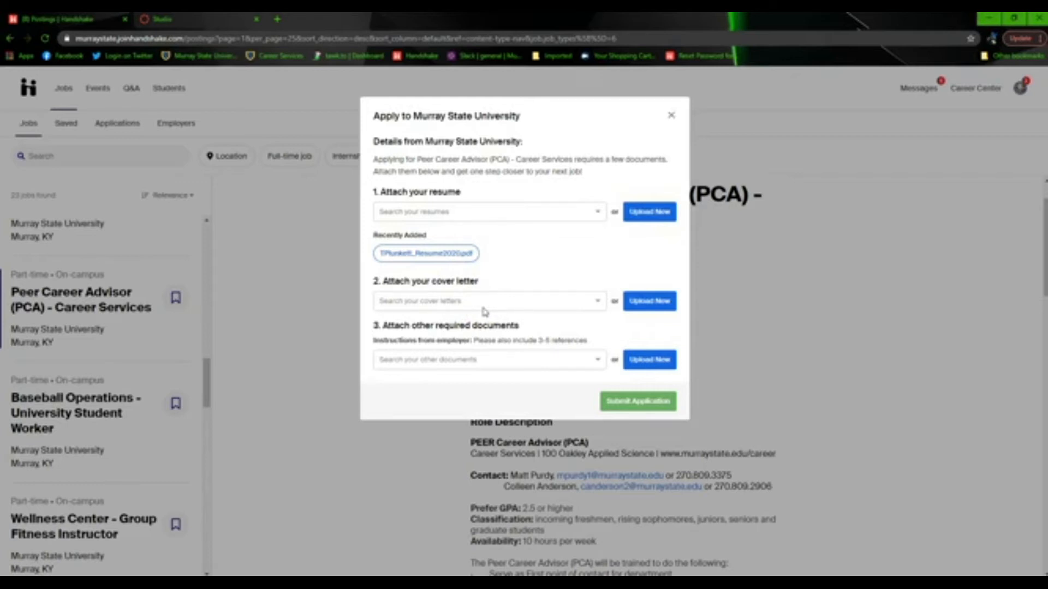
mouse_move(507, 320)
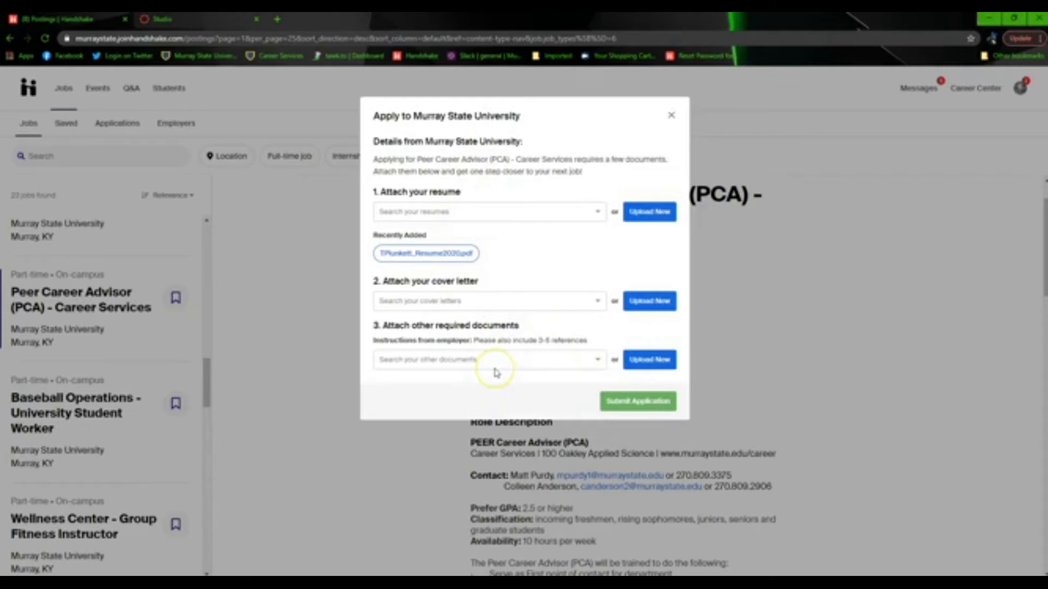
mouse_move(633, 416)
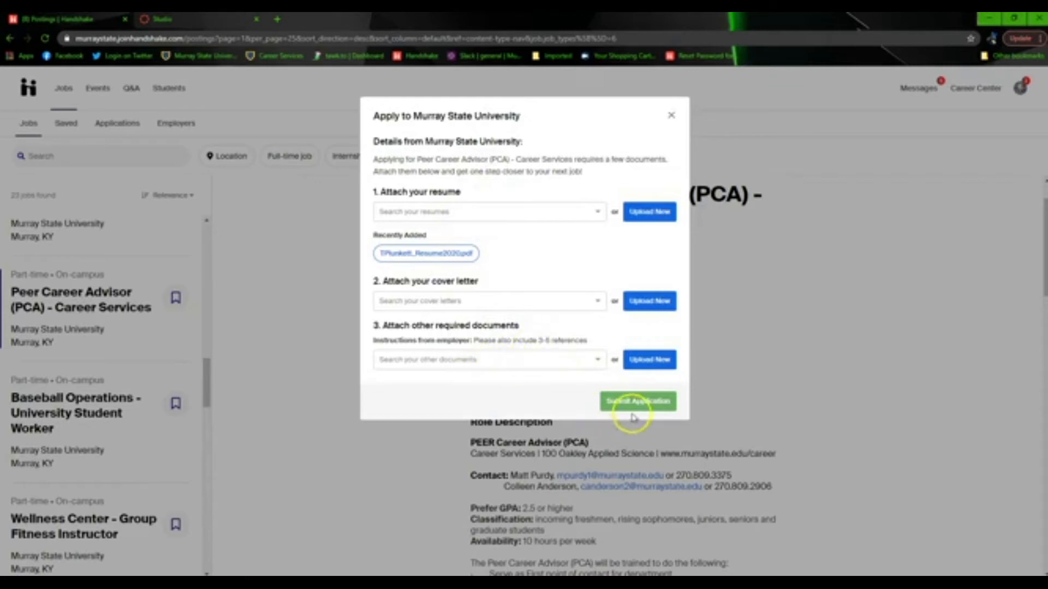
mouse_move(642, 393)
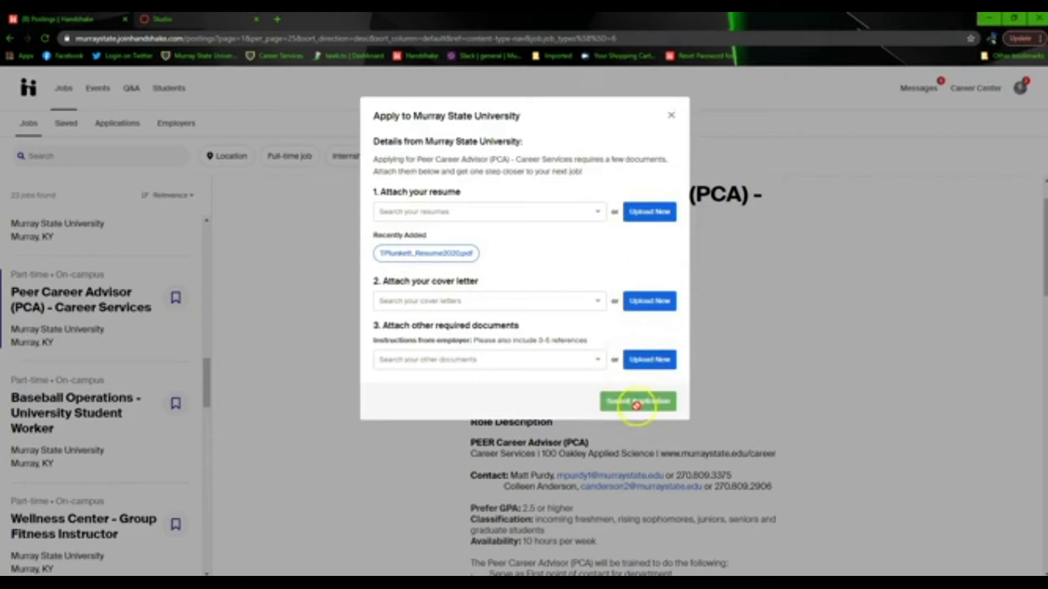
Abandon the application and bookmark the Peer Career Advisor posting for later
left_click(635, 401)
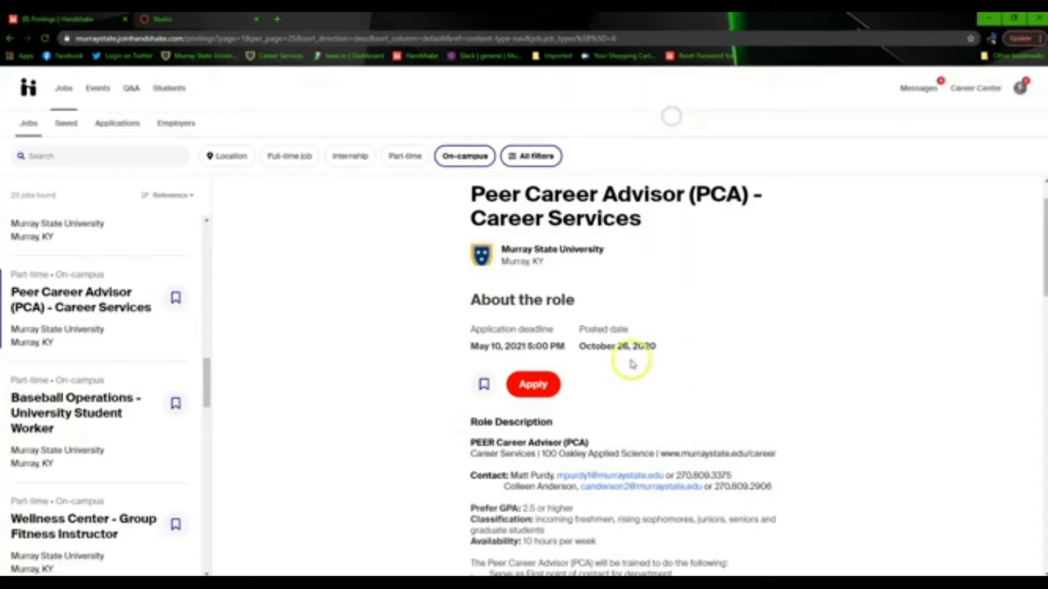
mouse_move(224, 302)
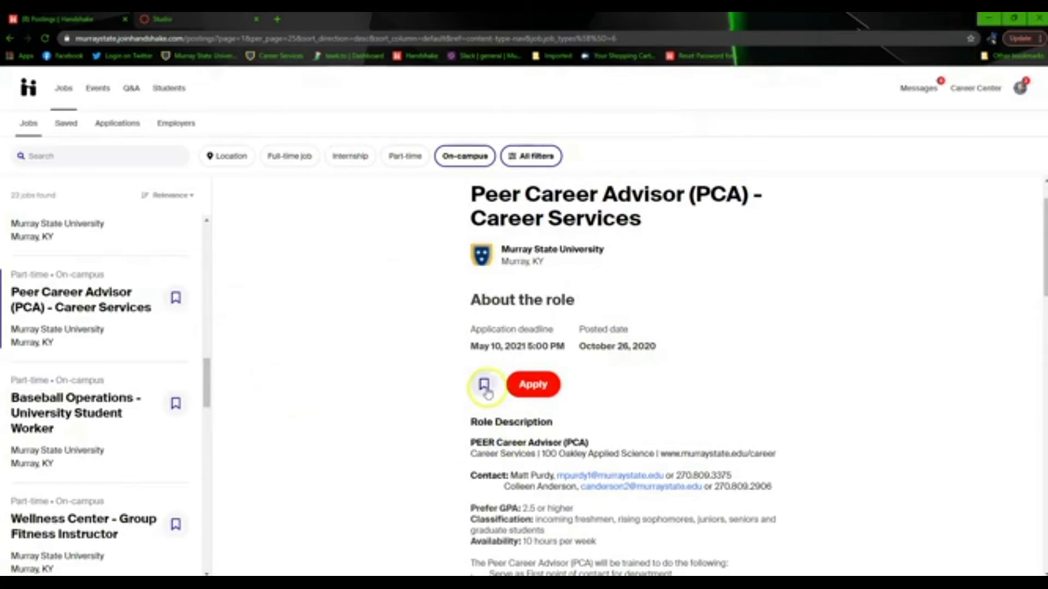
left_click(486, 384)
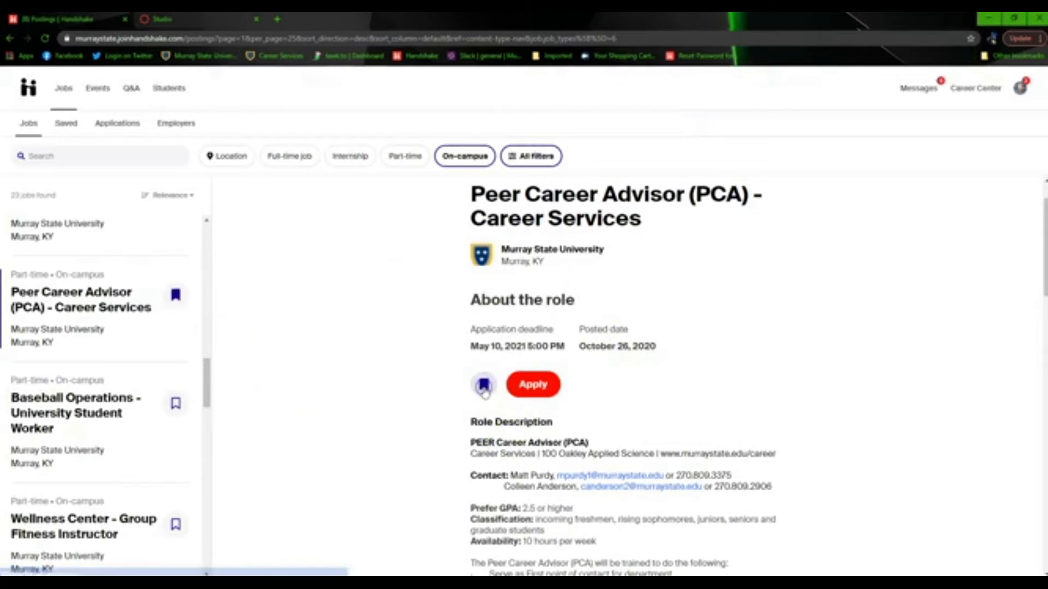
left_click(484, 385)
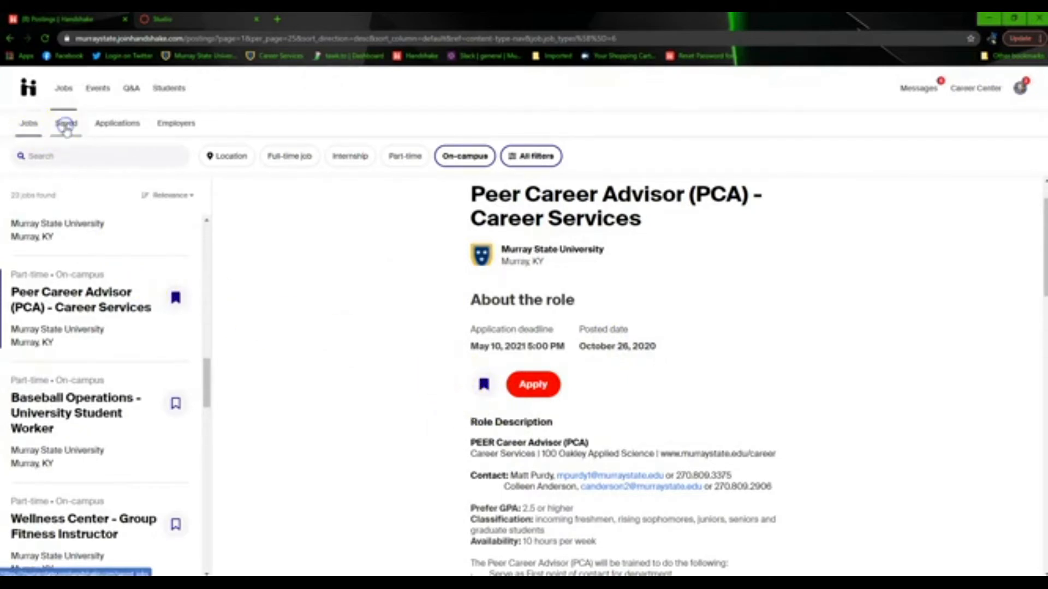
left_click(66, 123)
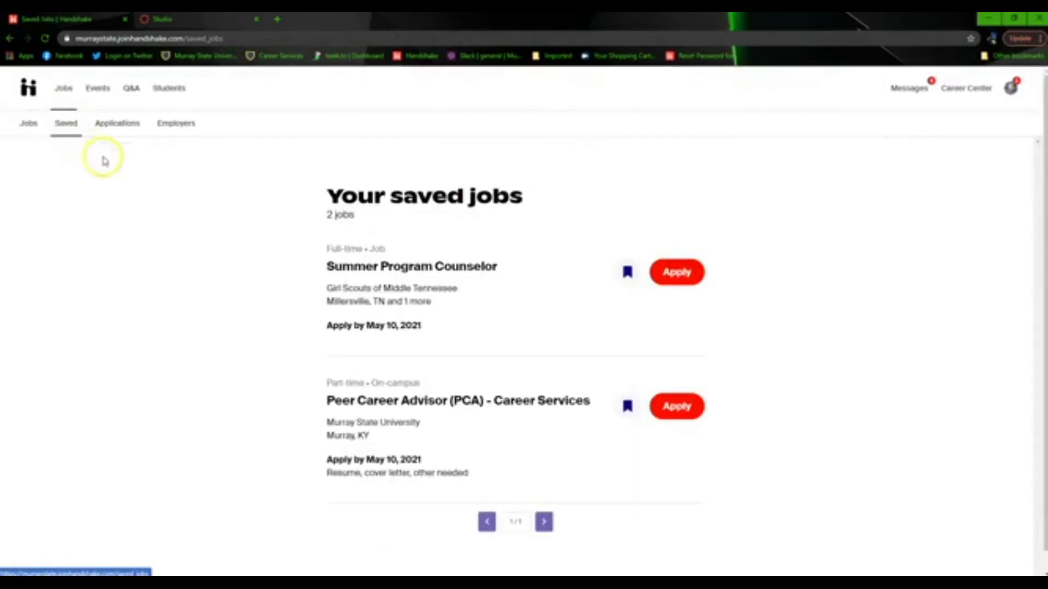
mouse_move(402, 308)
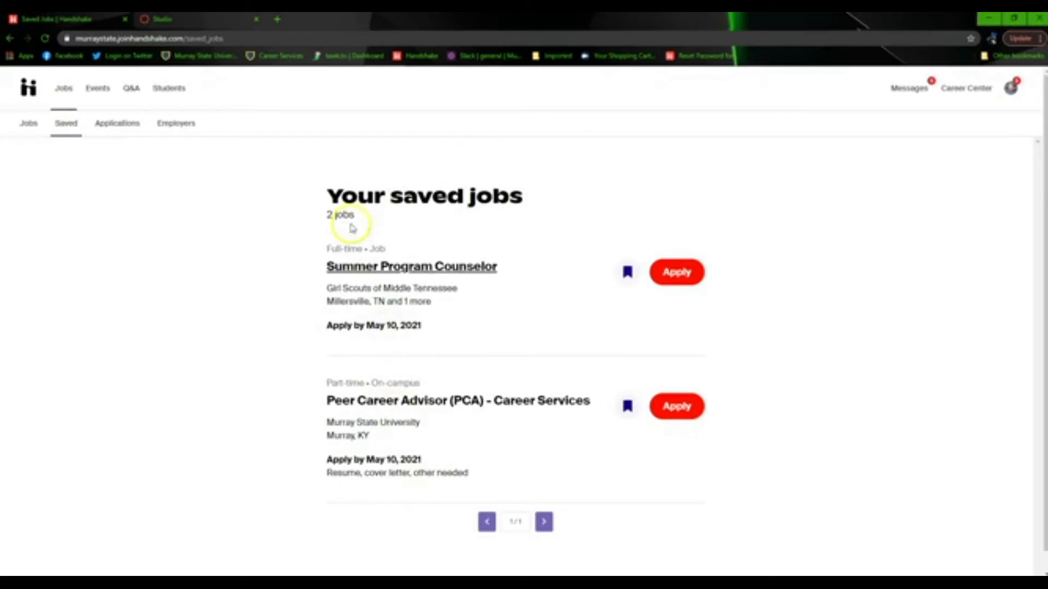
mouse_move(412, 408)
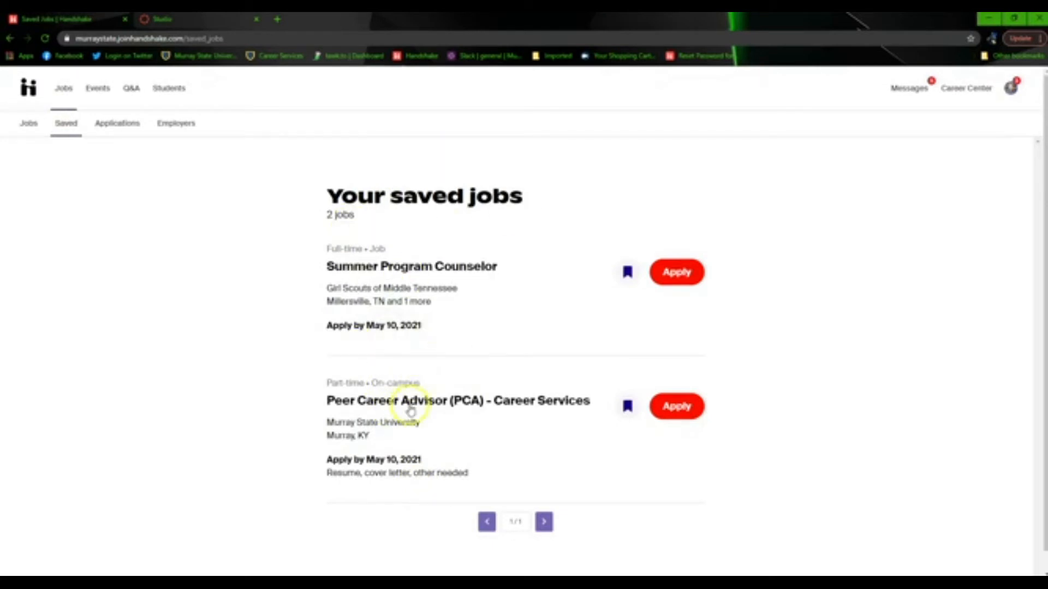
mouse_move(695, 347)
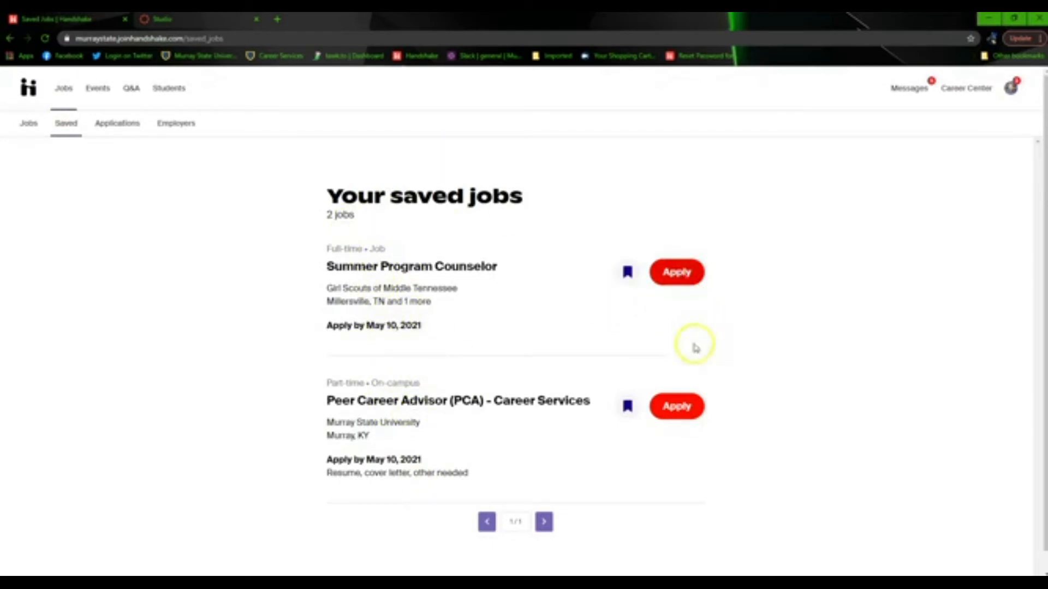
mouse_move(696, 348)
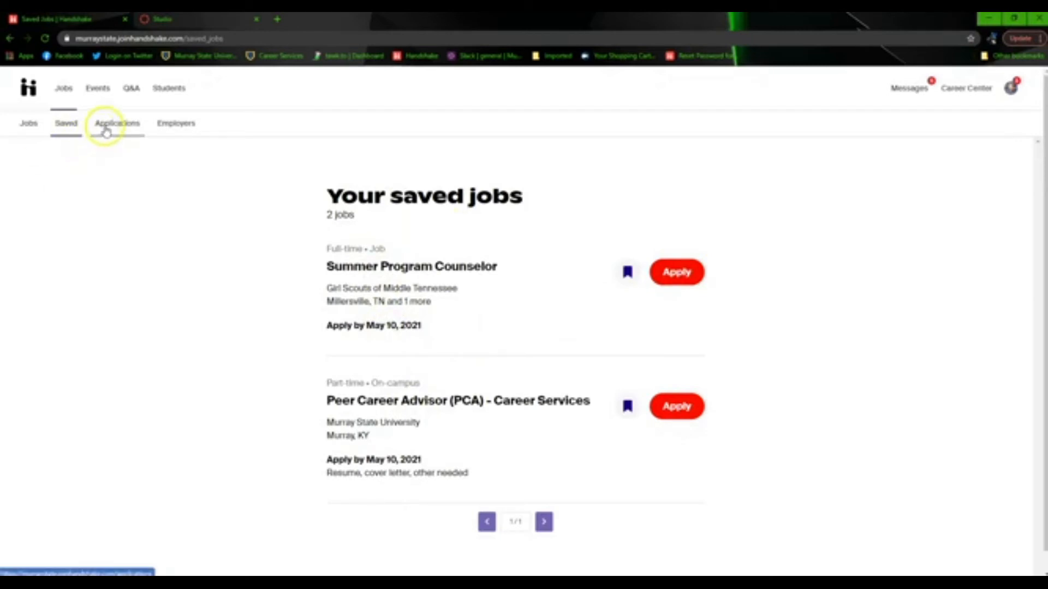
Check the two submitted test applications, then return to the Jobs search
left_click(117, 123)
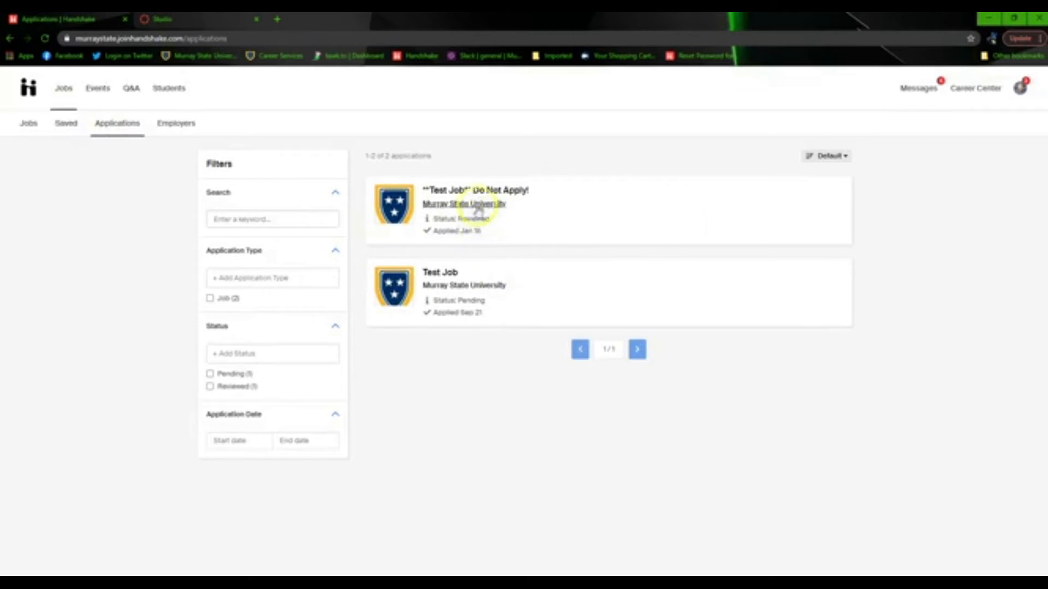
mouse_move(151, 239)
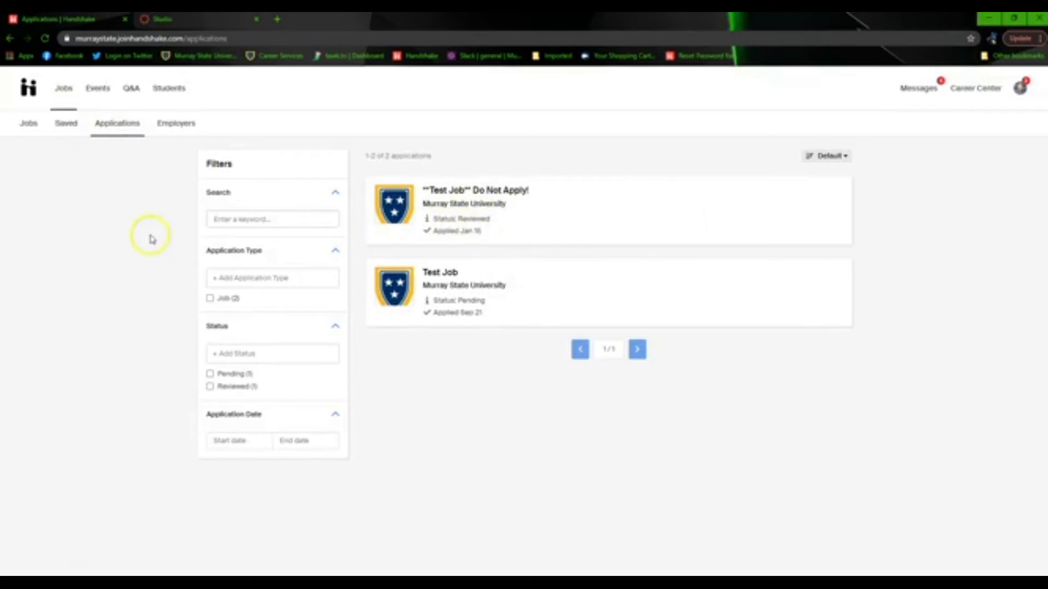
mouse_move(150, 239)
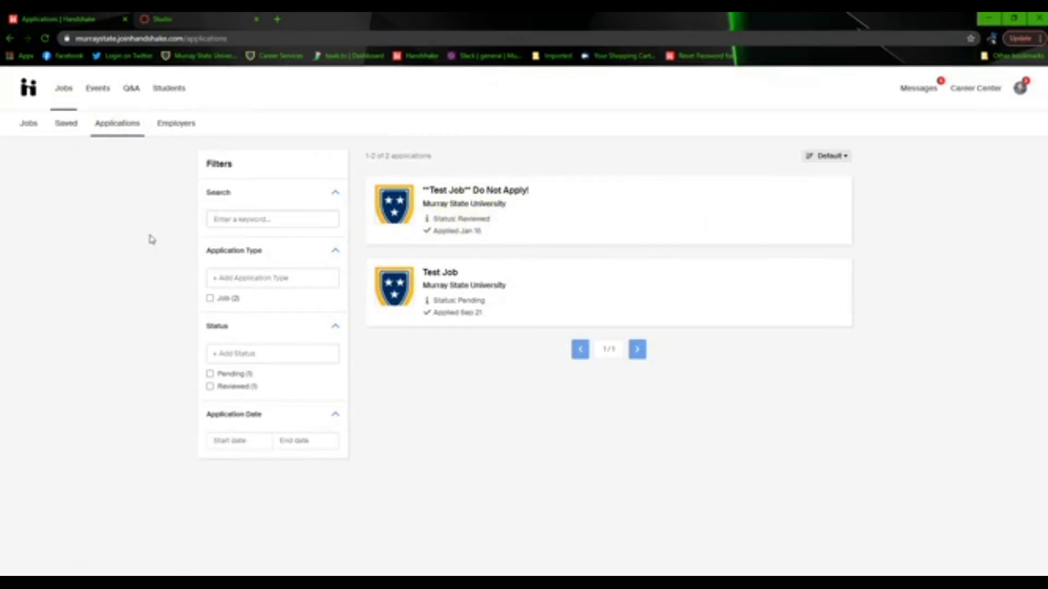
mouse_move(82, 167)
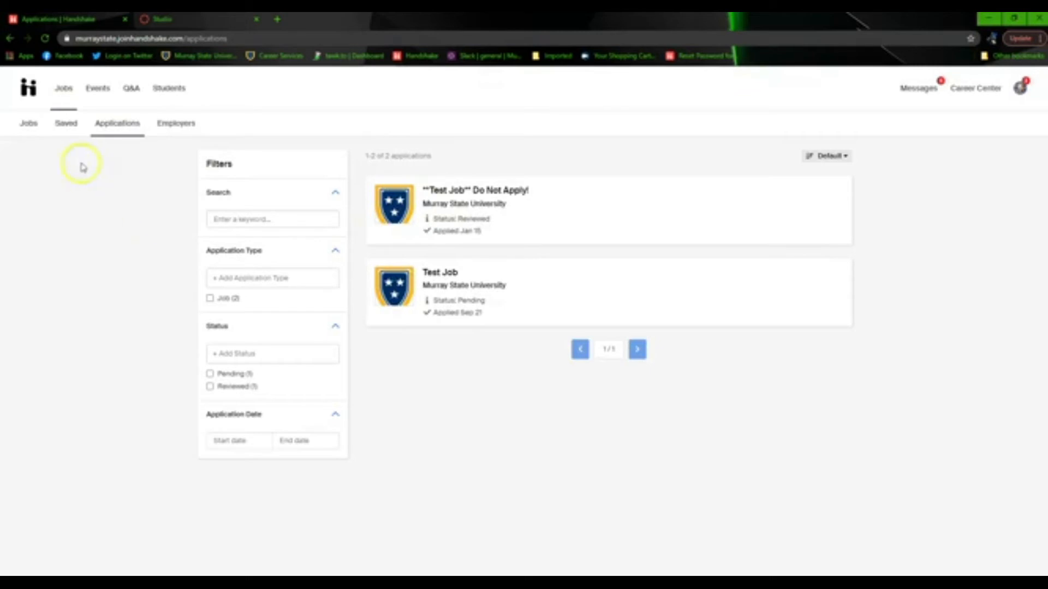
left_click(28, 123)
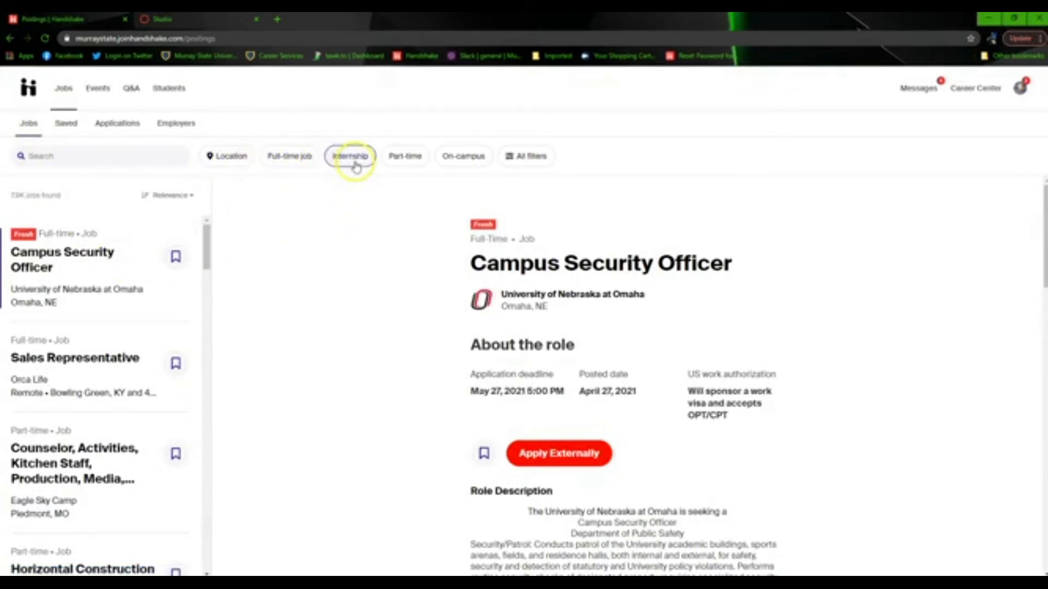
left_click(350, 156)
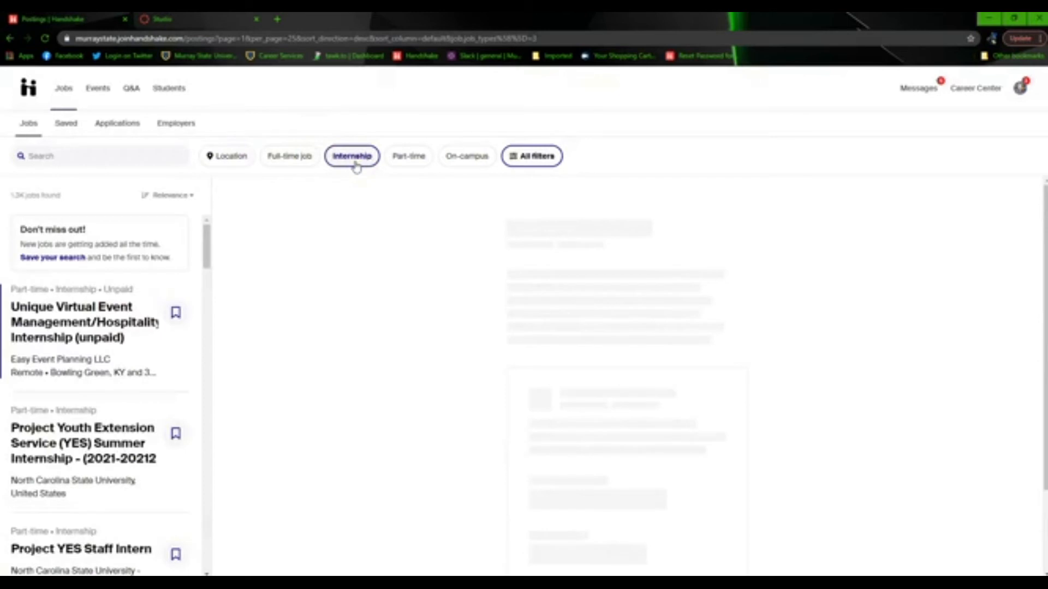
left_click(289, 156)
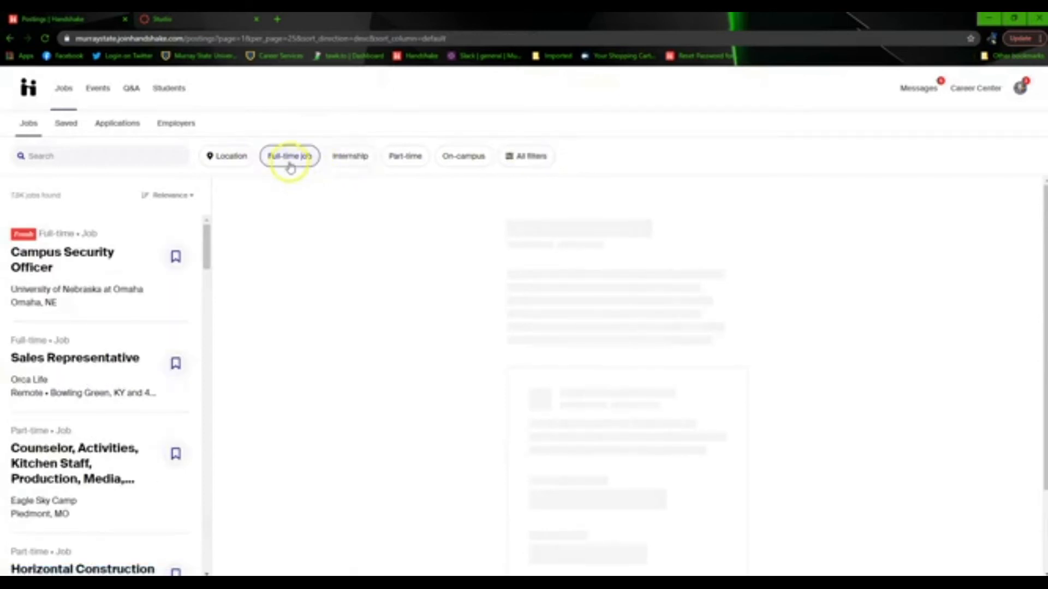
left_click(290, 156)
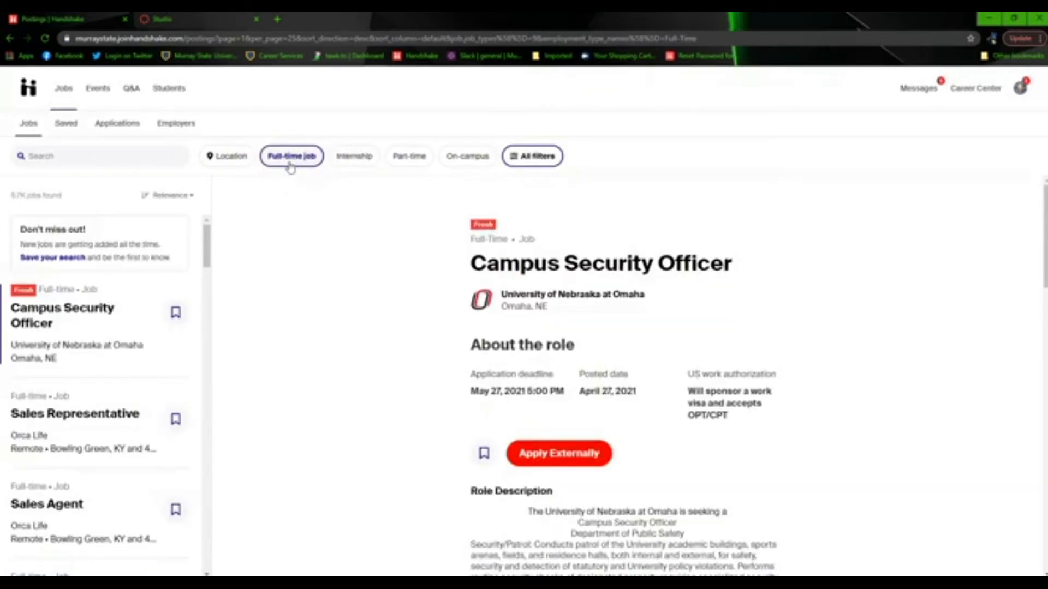
left_click(290, 156)
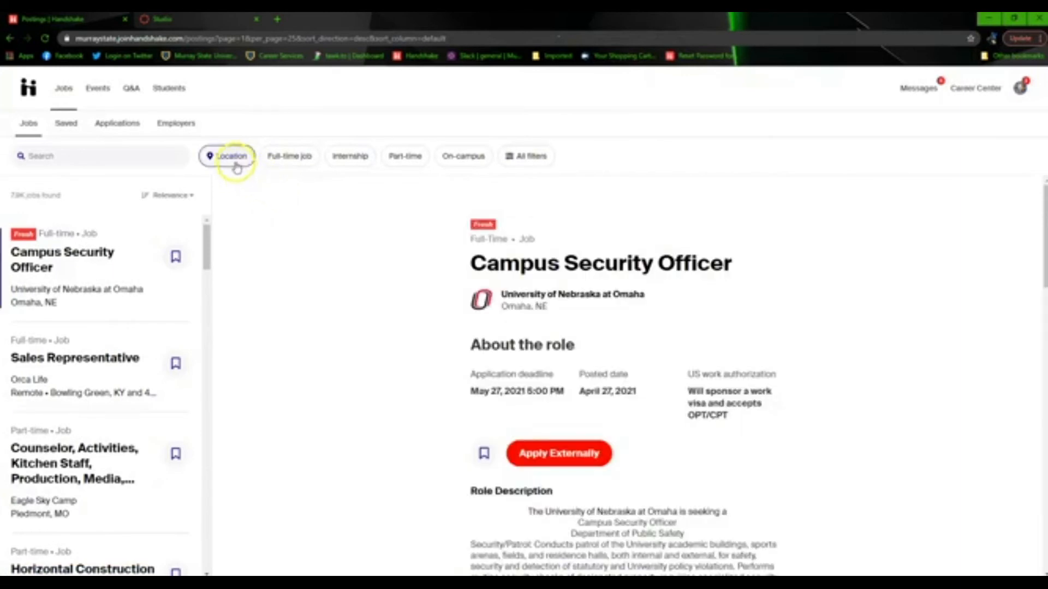
Set the location filter to Nashville, Tennessee, United States
left_click(231, 156)
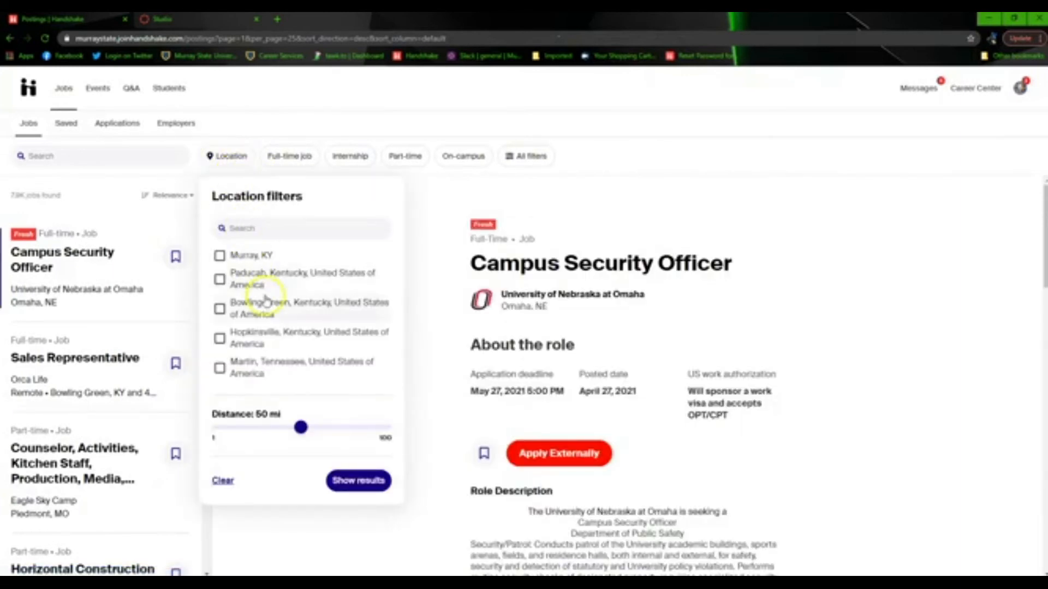
mouse_move(221, 271)
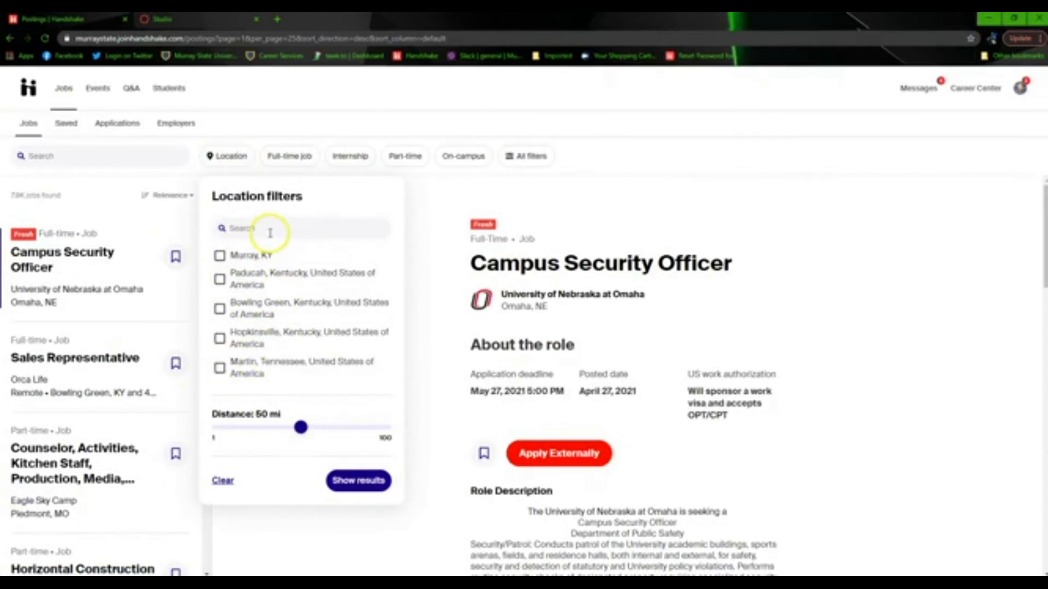
type("ne")
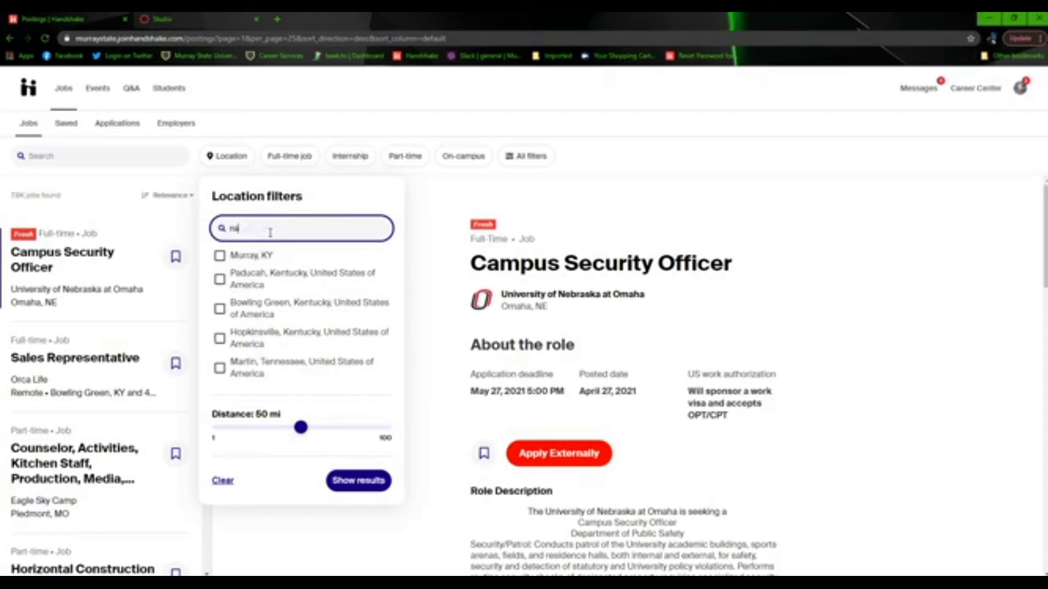
type("ashville")
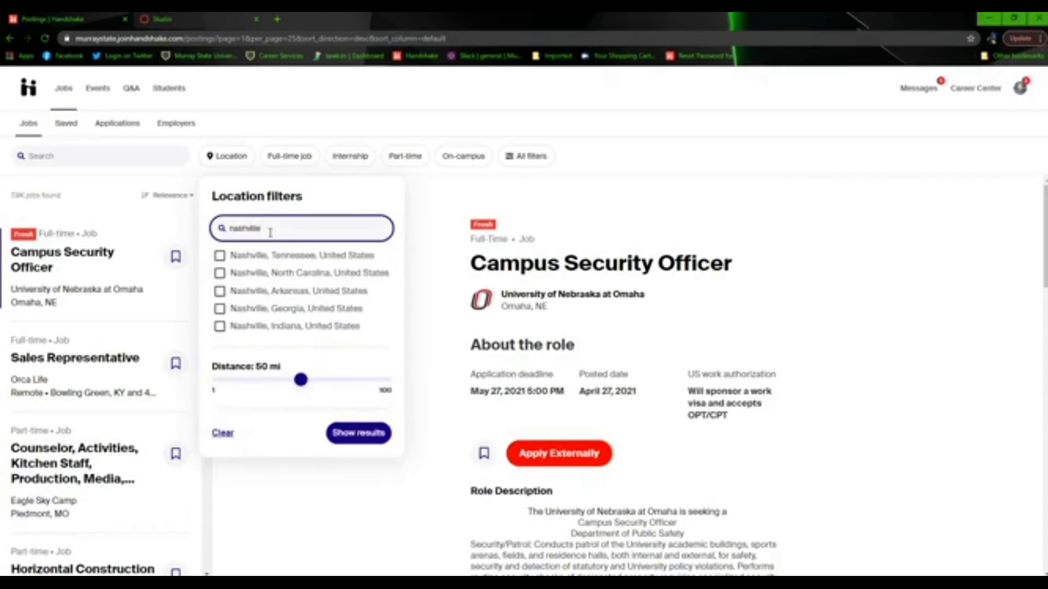
left_click(220, 254)
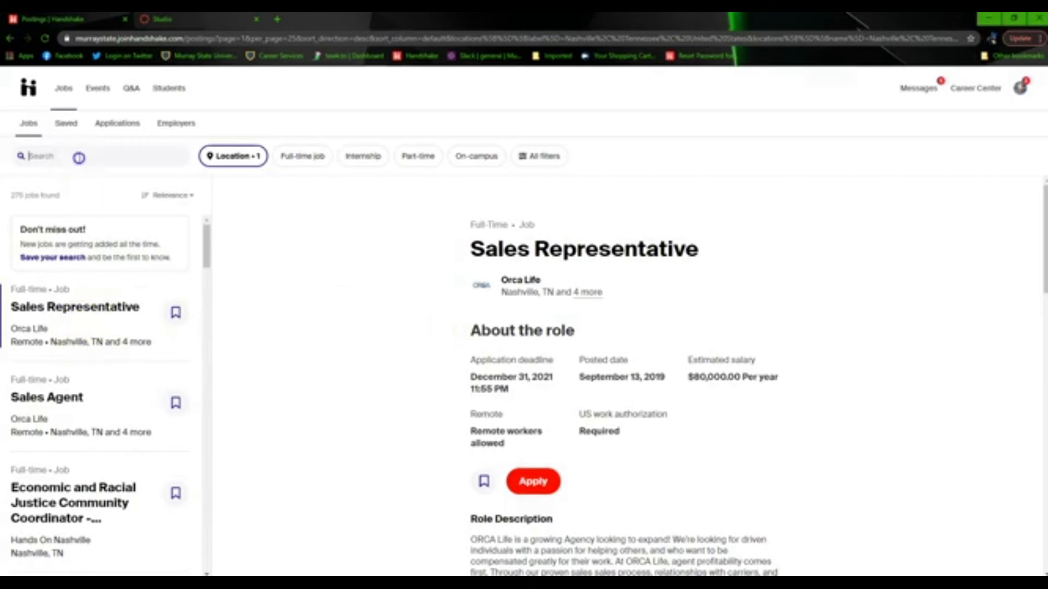
Search the Nashville postings for 'accounting' and browse the 48 results
left_click(80, 157)
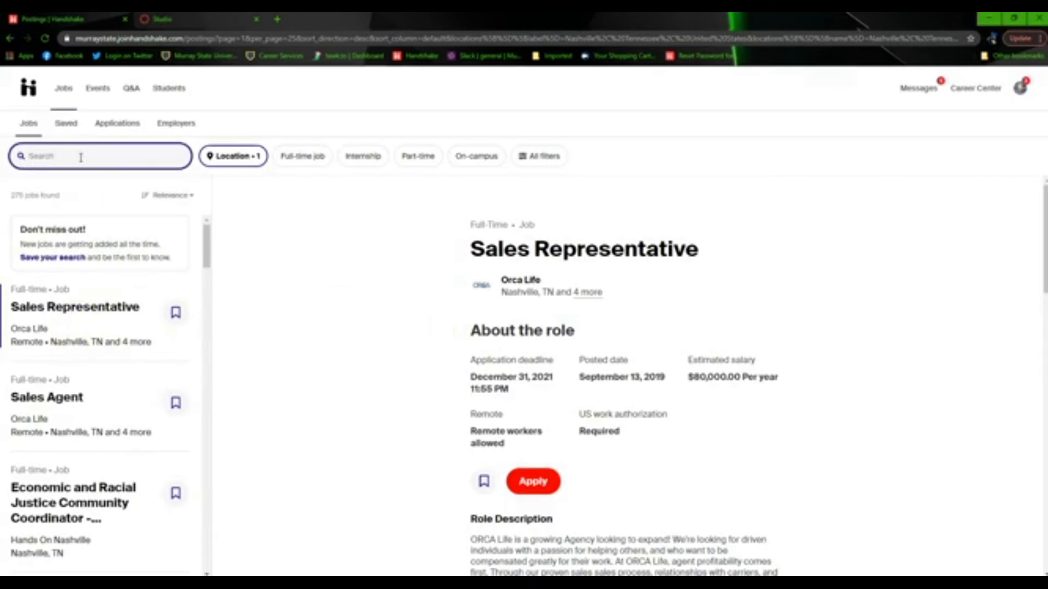
type("accounting")
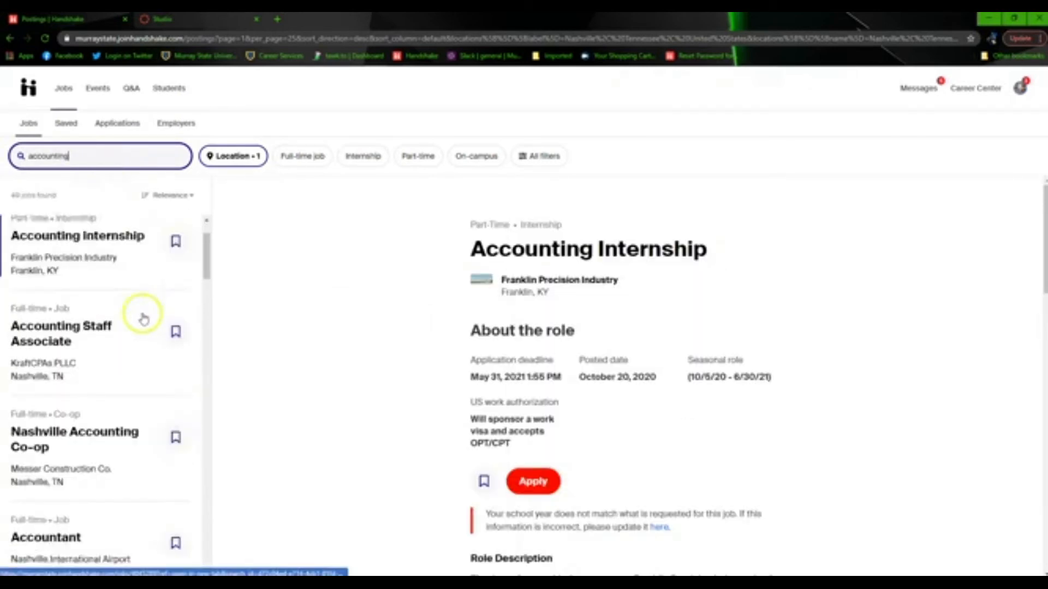
scroll("down", 3)
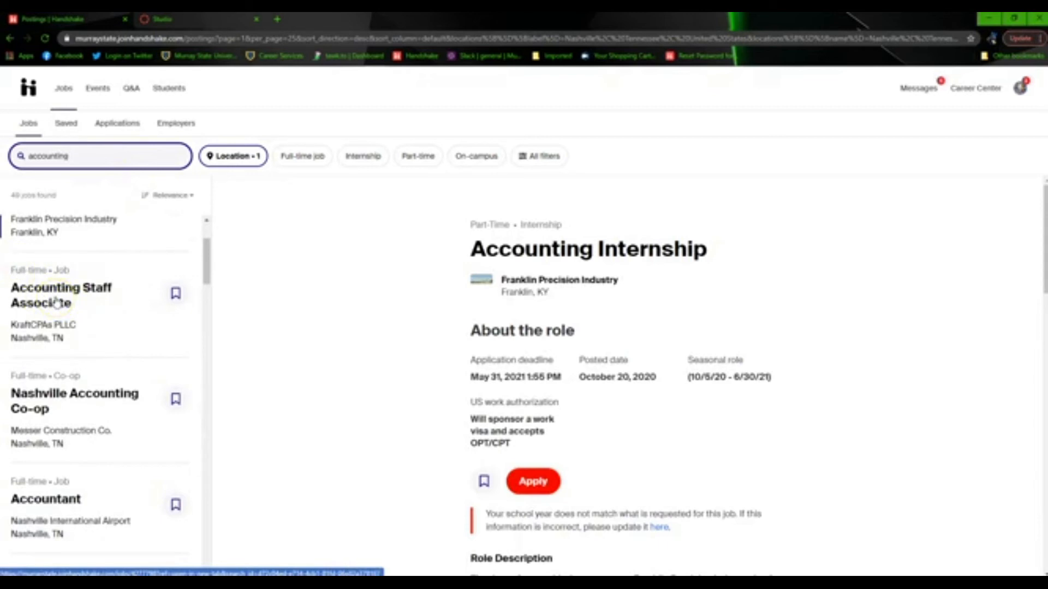
Read through the KraftCPAs Accounting Staff Associate role description
left_click(62, 296)
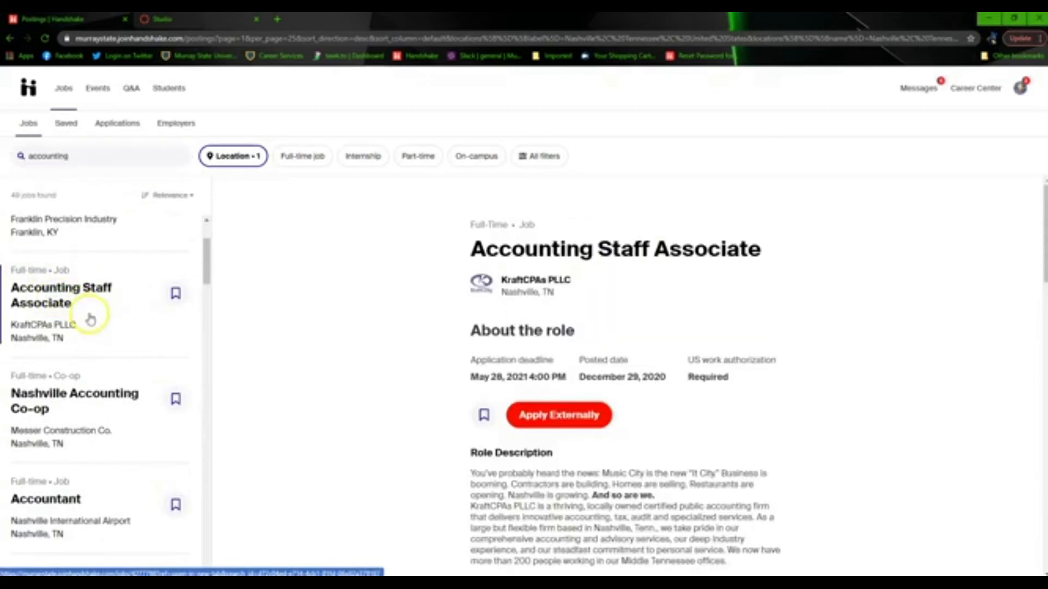
scroll("down", 3)
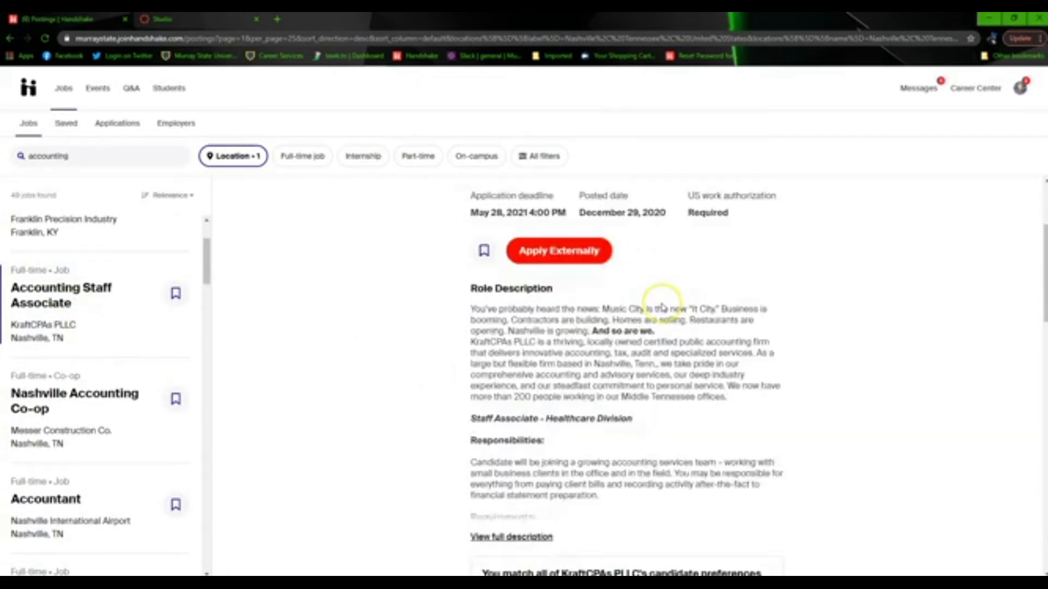
scroll("down", 3)
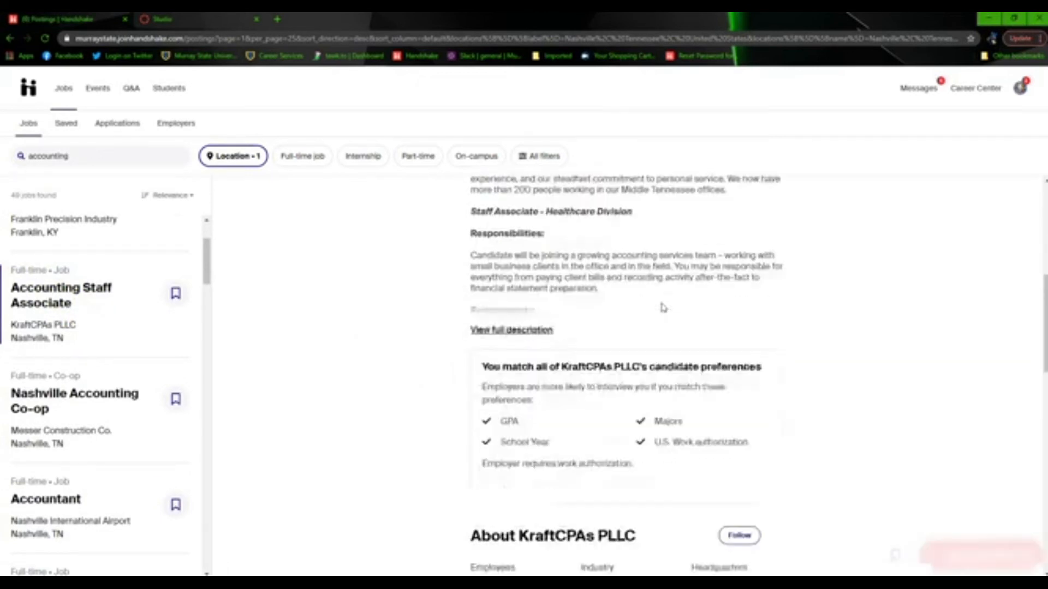
scroll("up", 3)
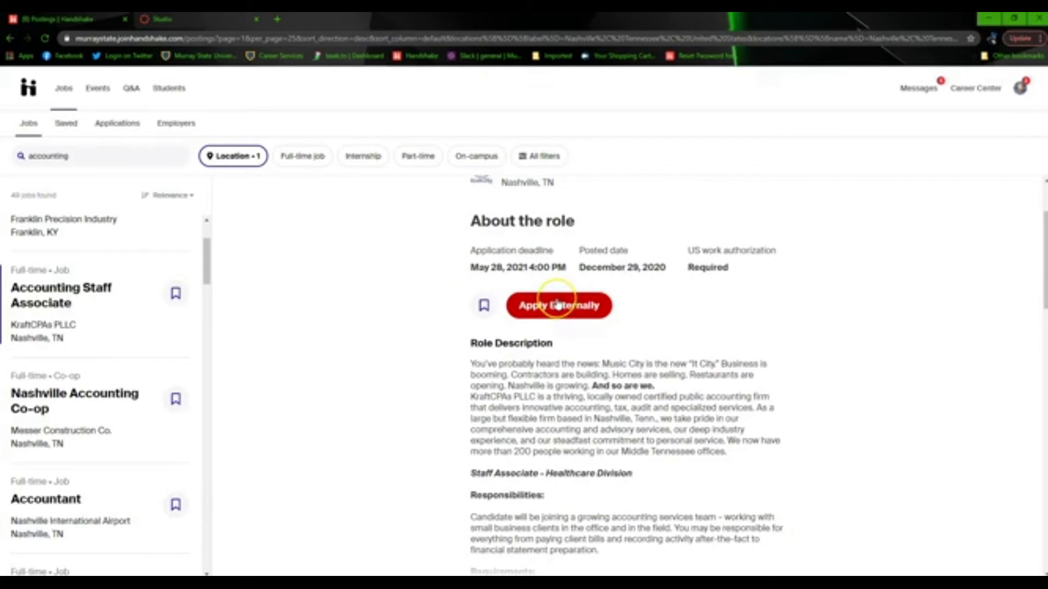
scroll("up", 3)
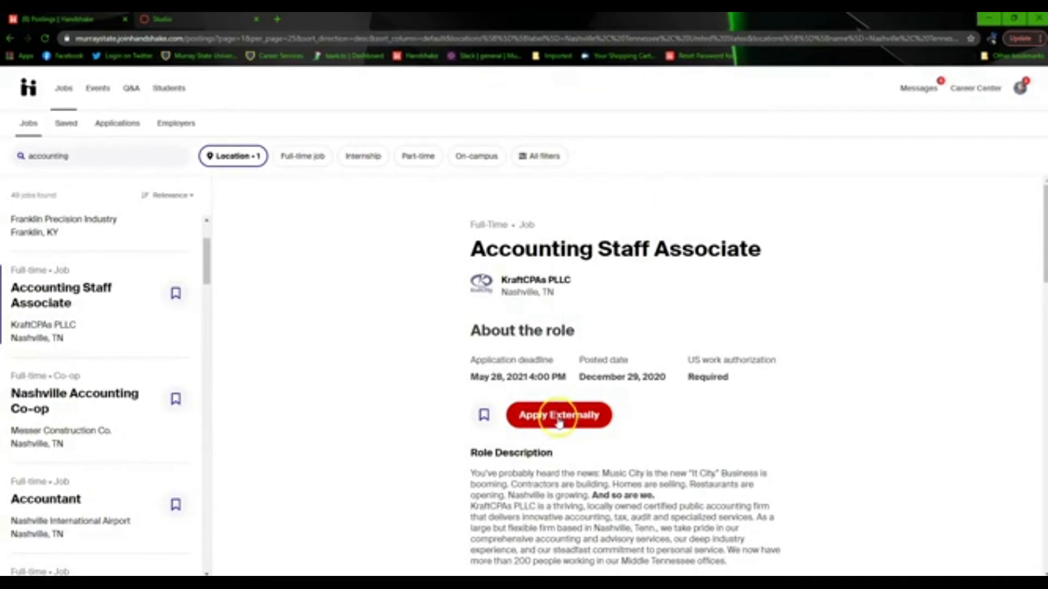
Attach the recent resume and continue to KraftCPAs' external application page
left_click(559, 414)
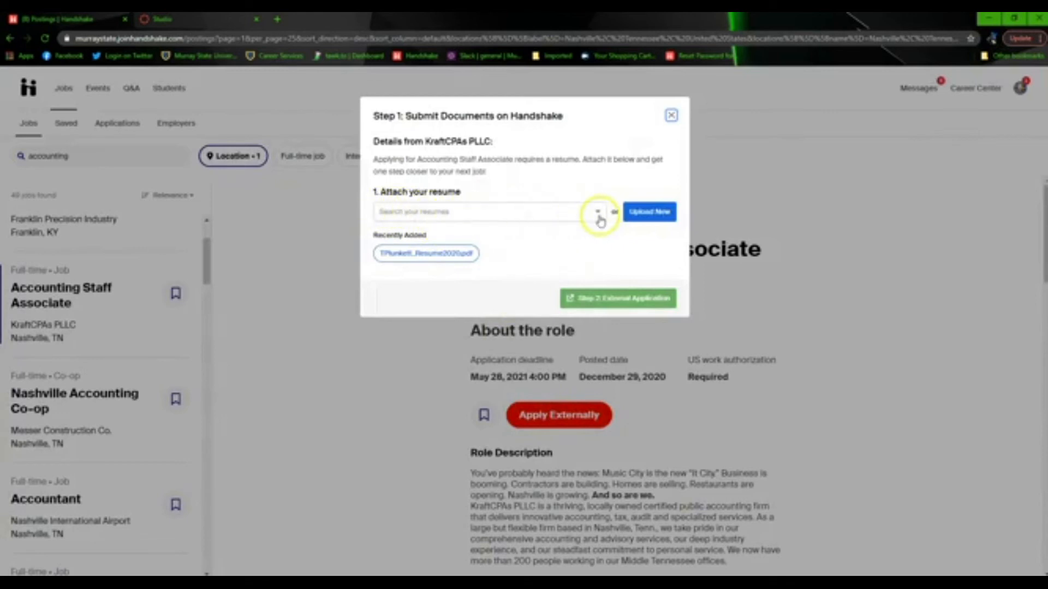
left_click(426, 253)
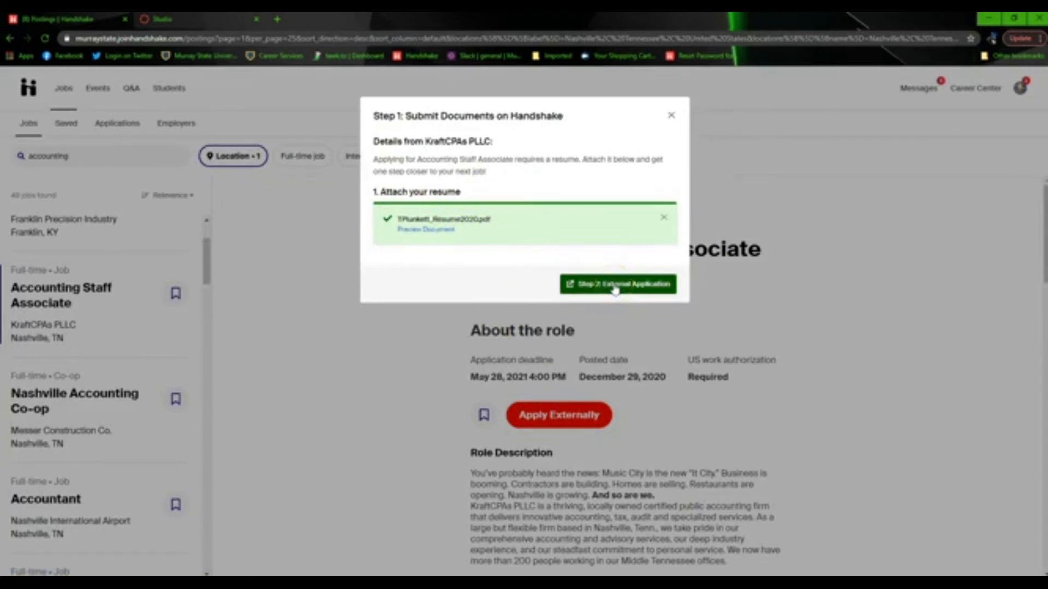
left_click(617, 283)
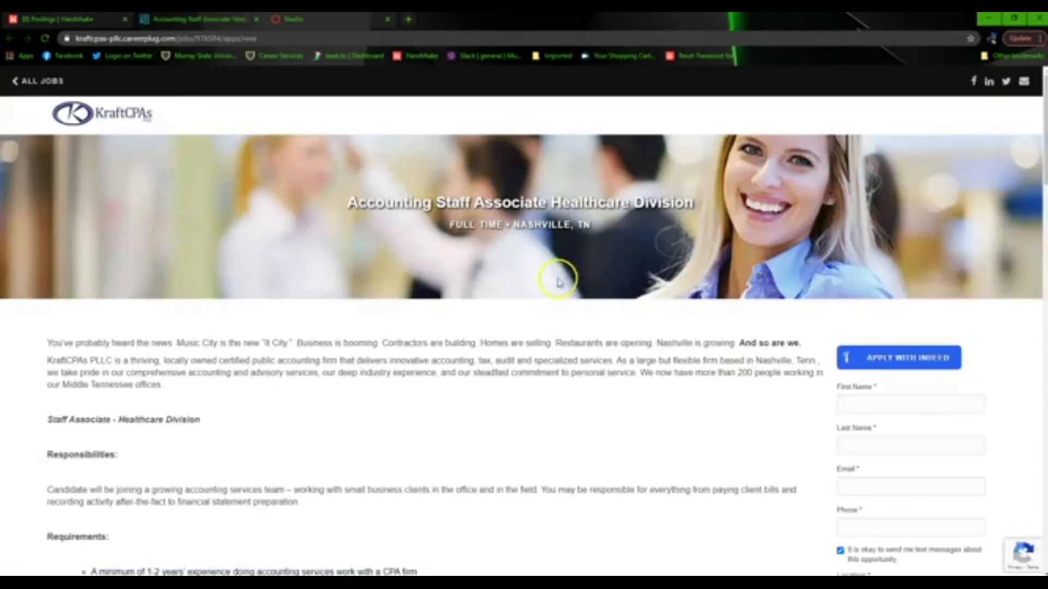
scroll("down", 3)
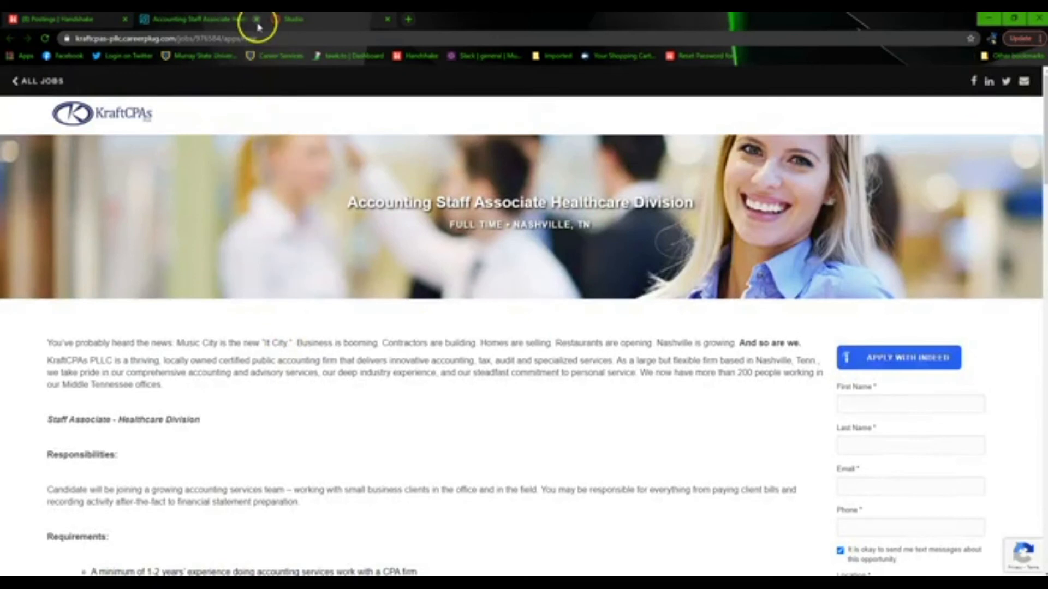
Close the KraftCPAs tab to return to the Handshake posting
left_click(256, 18)
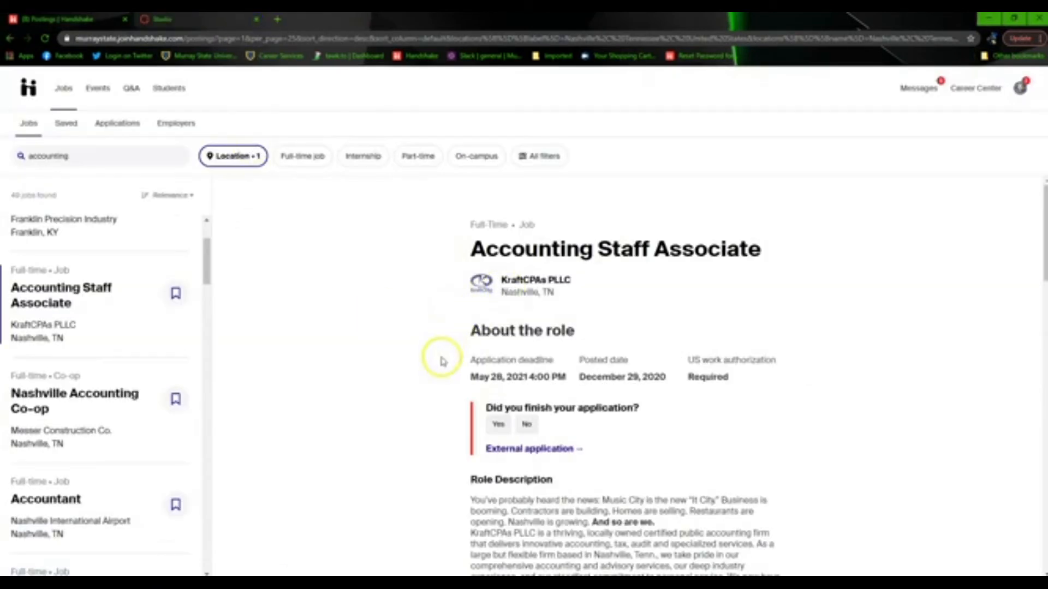
mouse_move(346, 377)
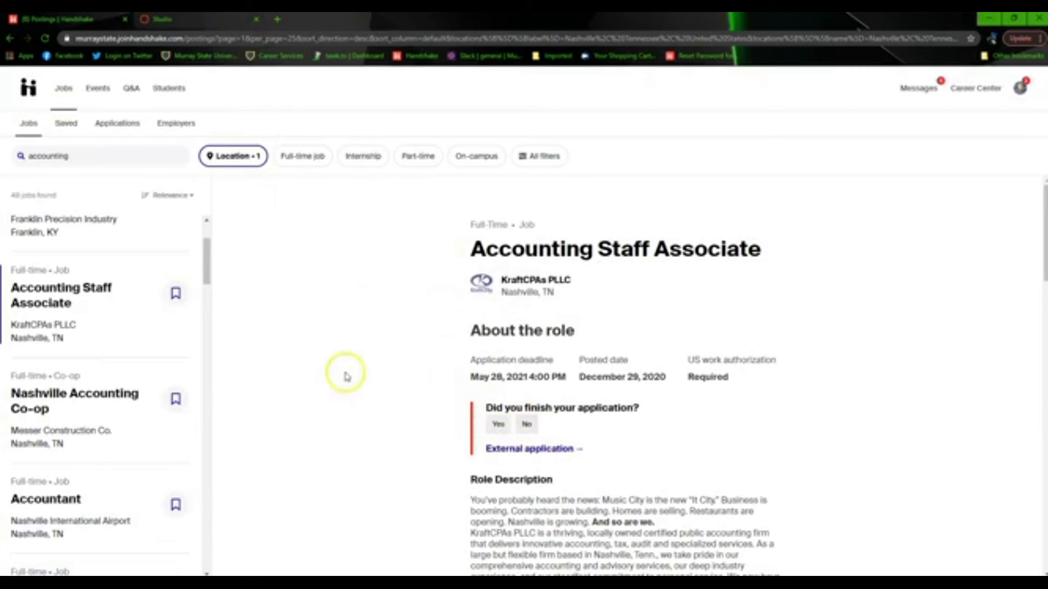
mouse_move(347, 375)
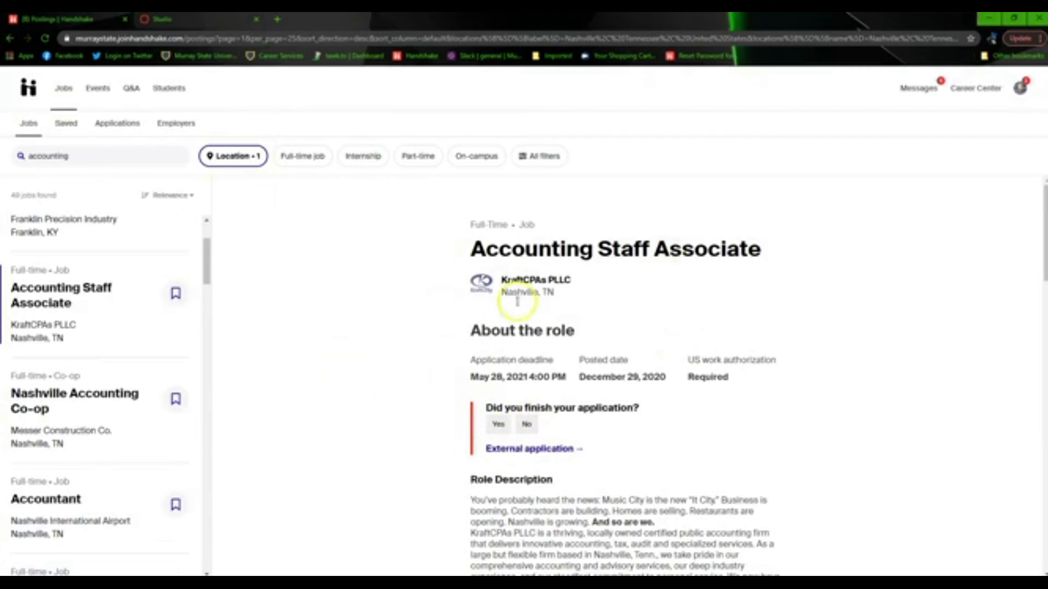
mouse_move(498, 359)
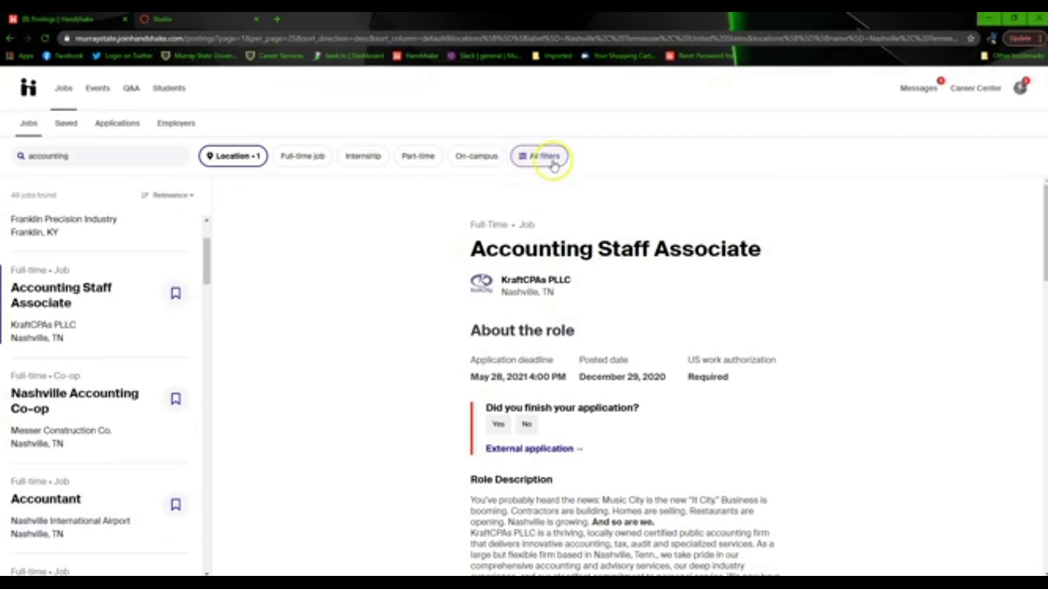
Bring up all job filters and toggle Paid roles only and Work study on then off again
left_click(540, 156)
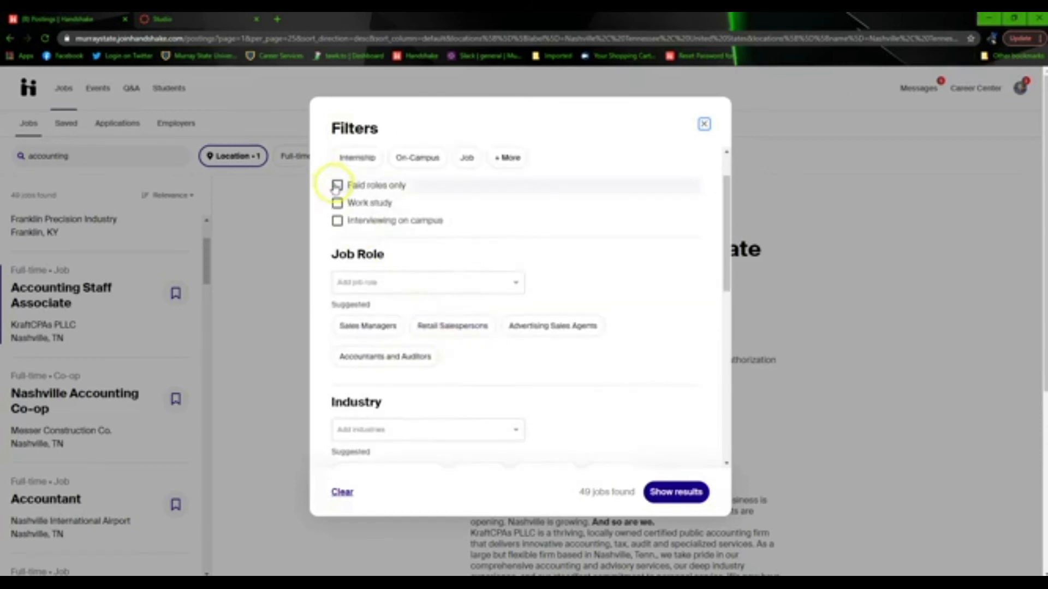
left_click(337, 186)
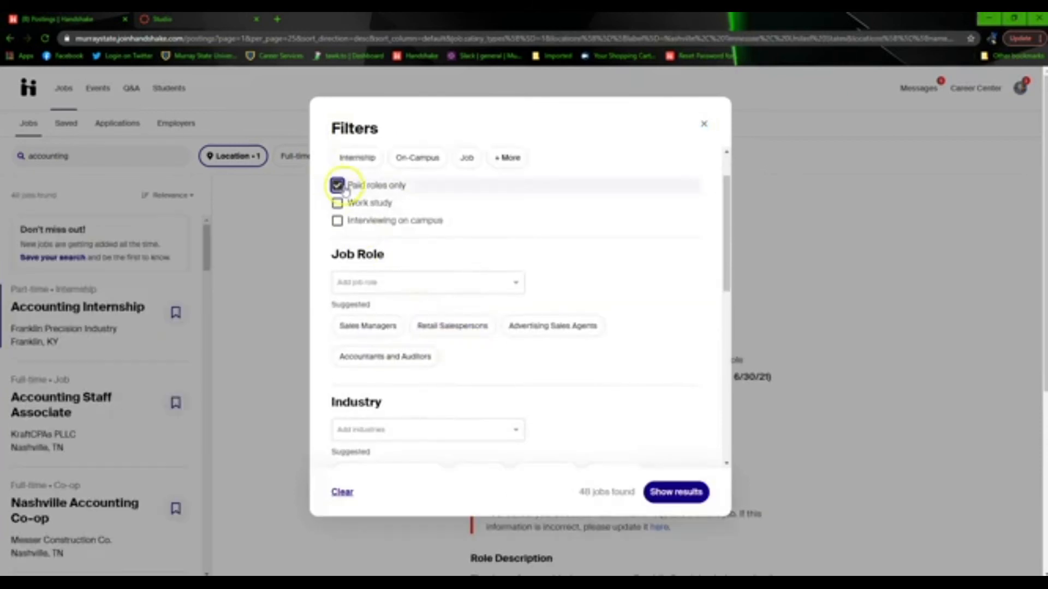
left_click(337, 186)
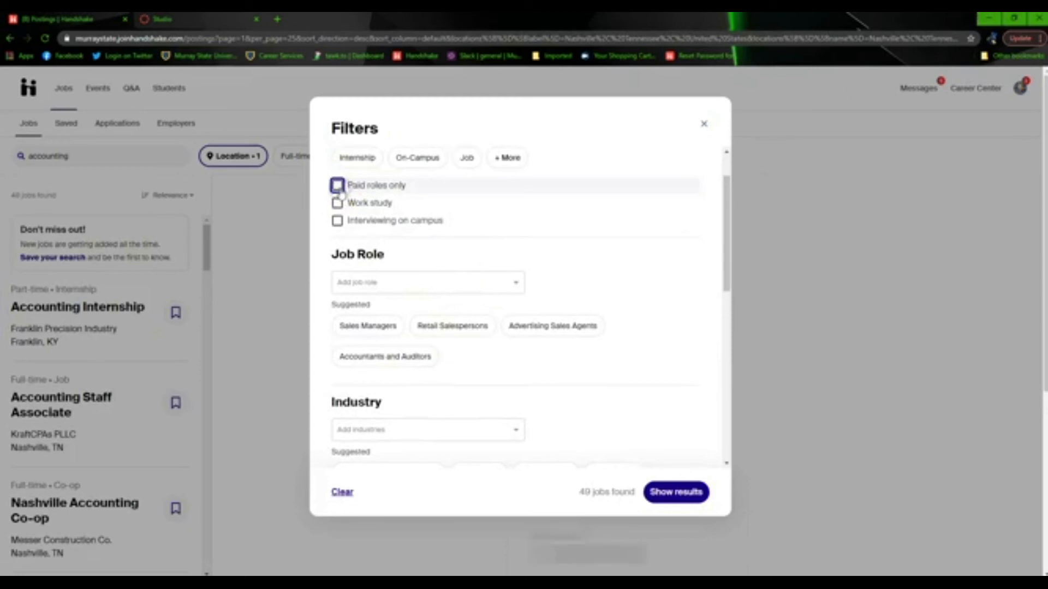
left_click(338, 203)
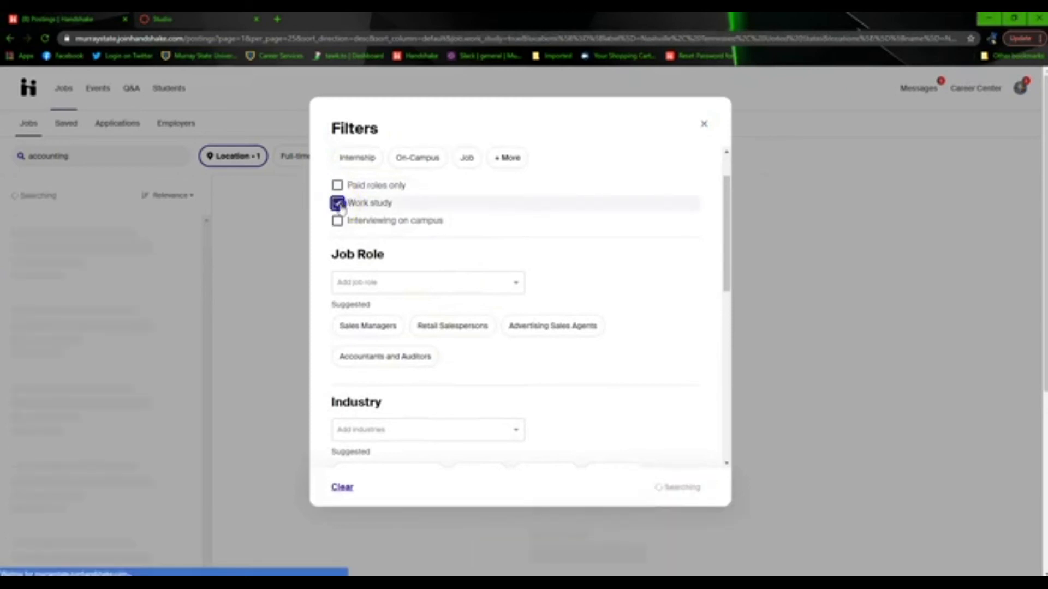
left_click(338, 203)
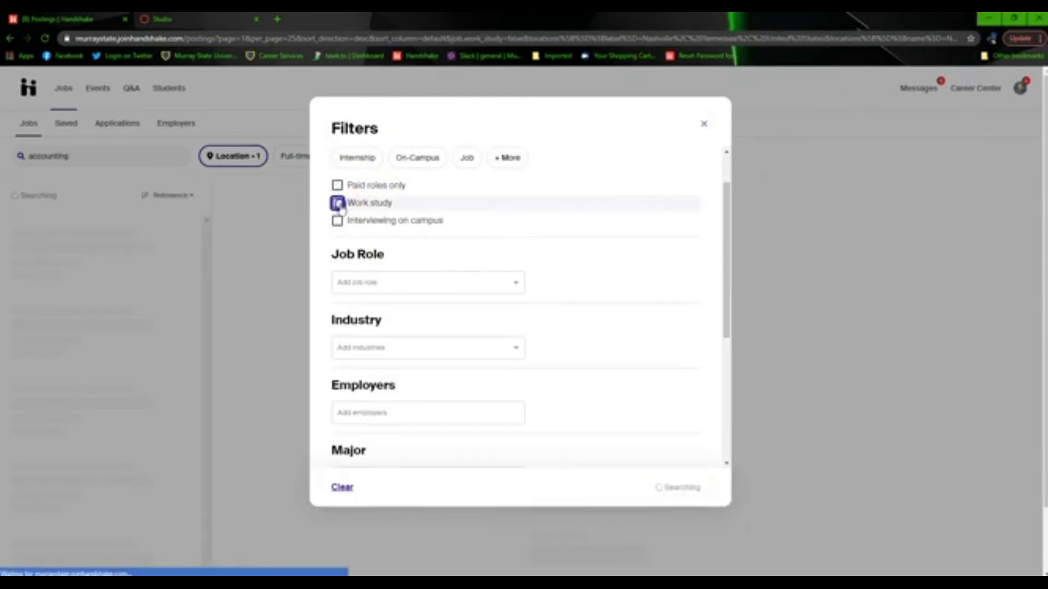
left_click(337, 203)
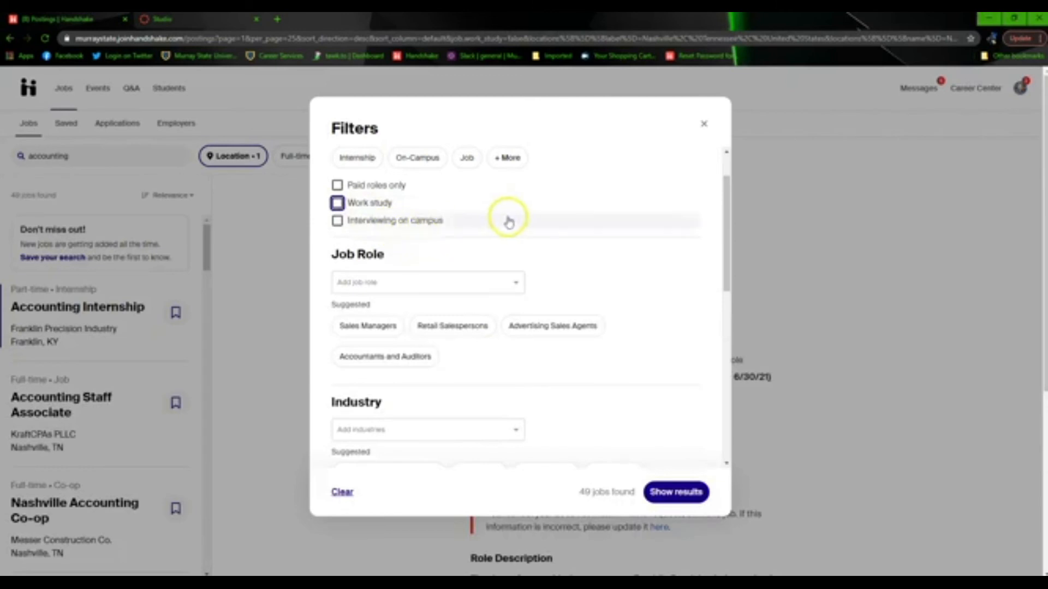
Browse the Job Role choices and scroll through the Industry, Employers and Major filters
scroll("down", 3)
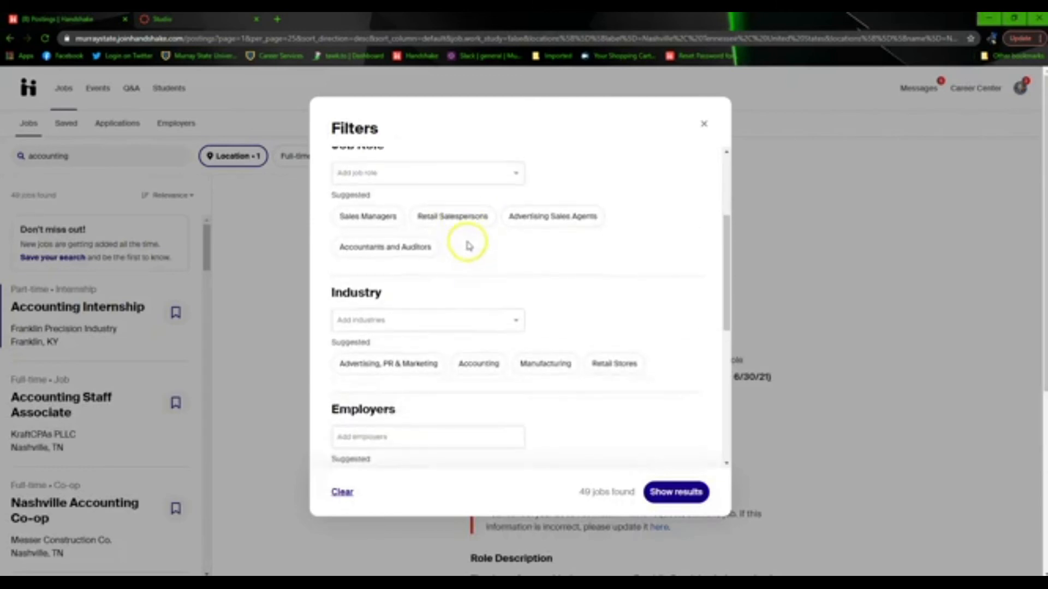
left_click(427, 173)
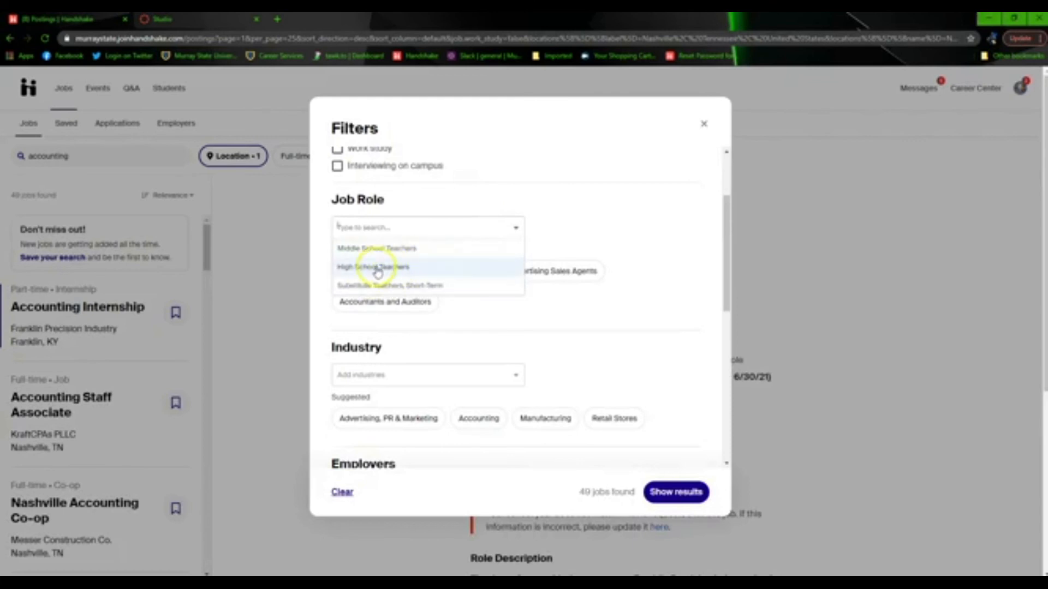
left_click(374, 267)
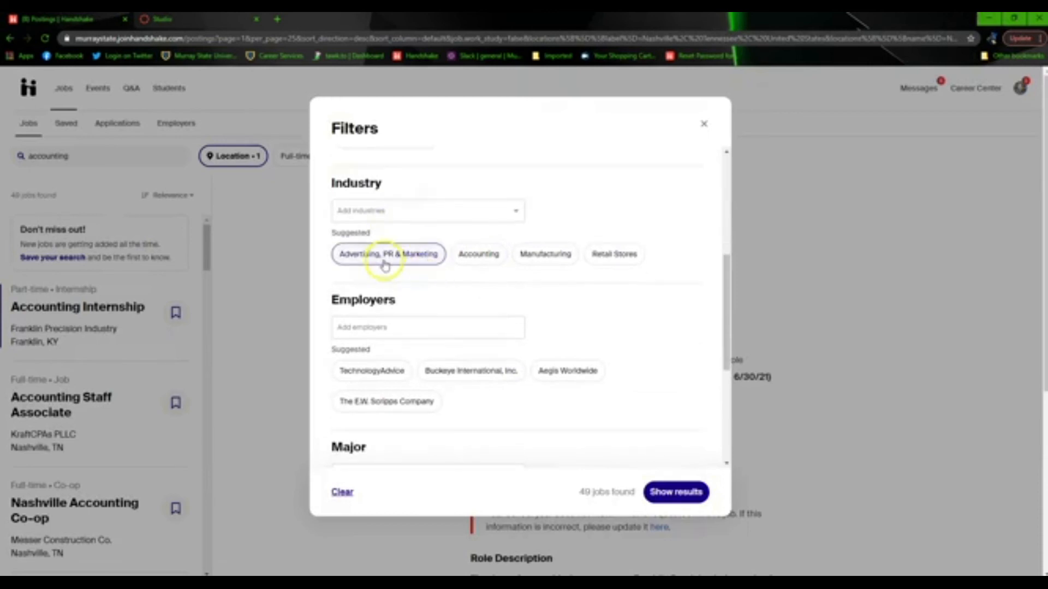
left_click(388, 254)
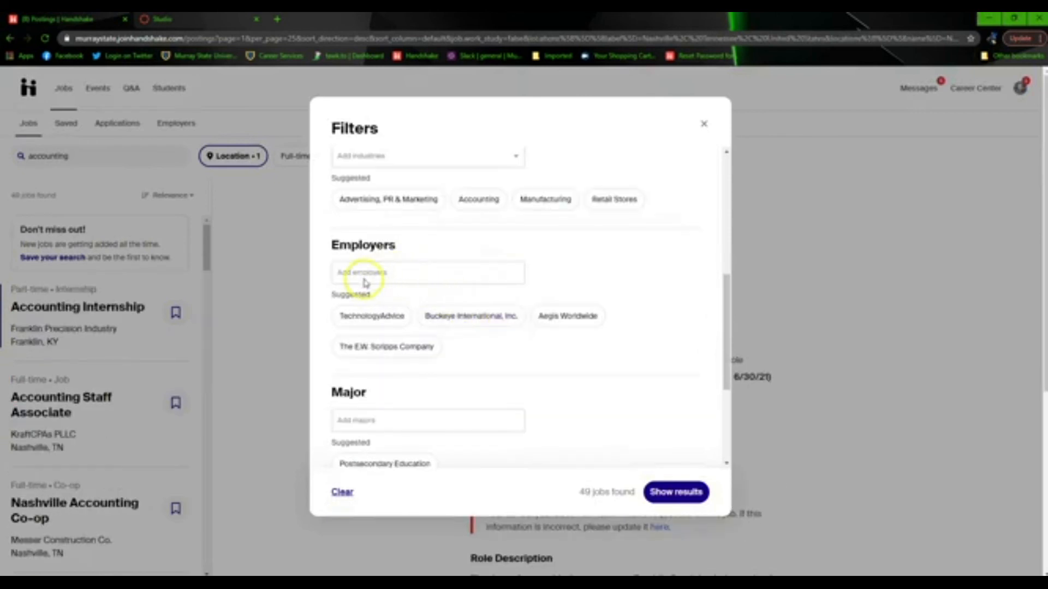
mouse_move(445, 275)
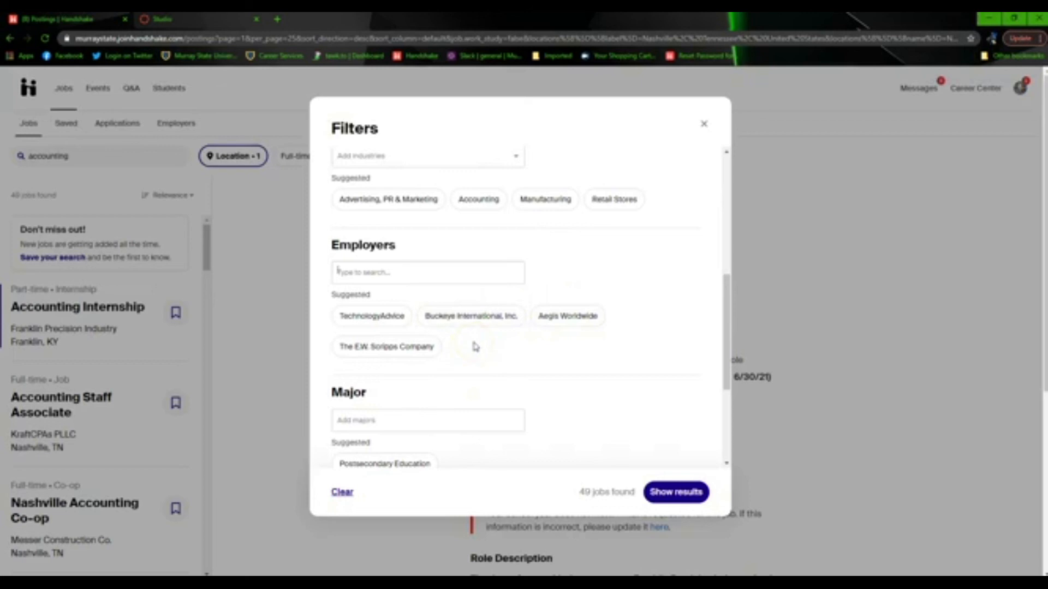
mouse_move(476, 353)
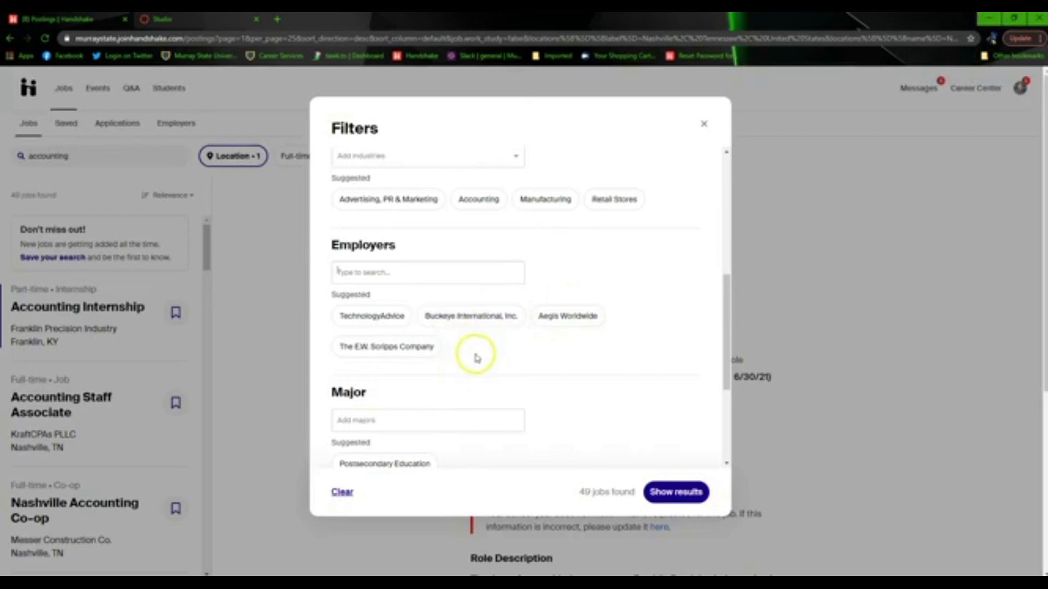
mouse_move(474, 365)
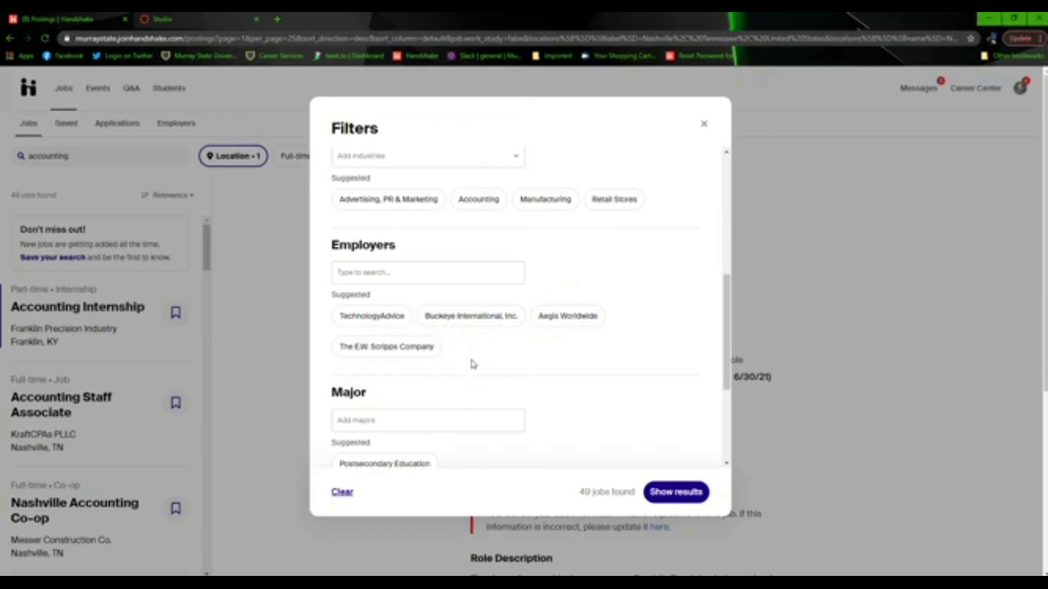
scroll("down", 3)
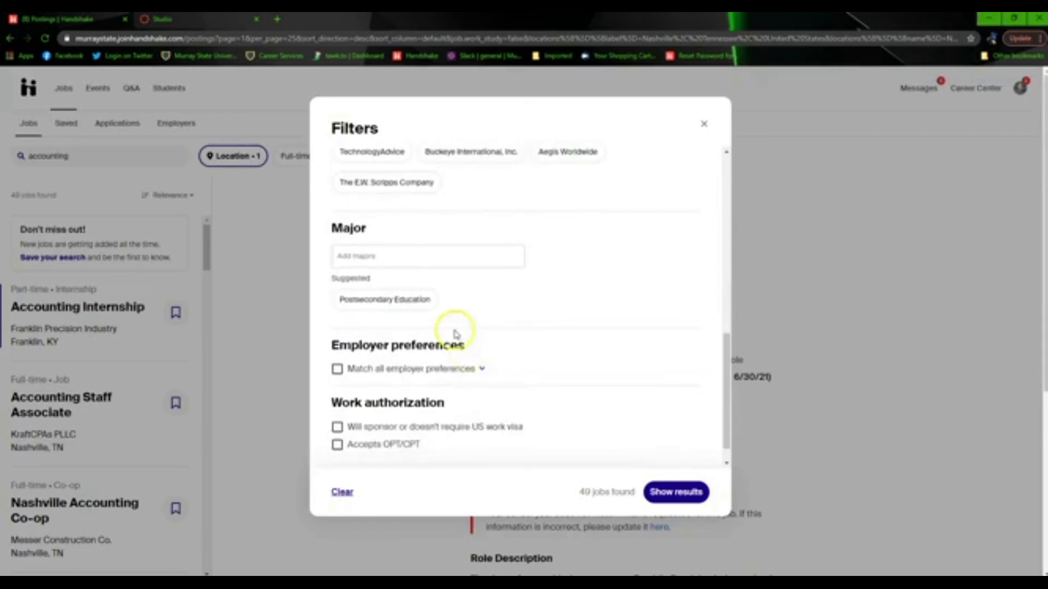
scroll("down", 3)
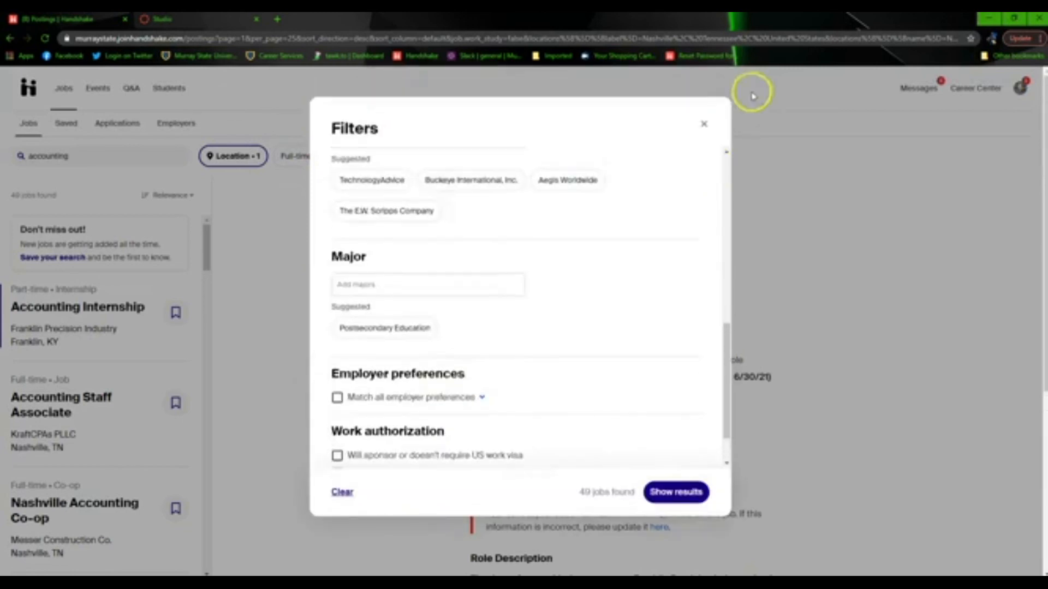
Dismiss the filters unapplied and return to the Handshake home page
left_click(703, 123)
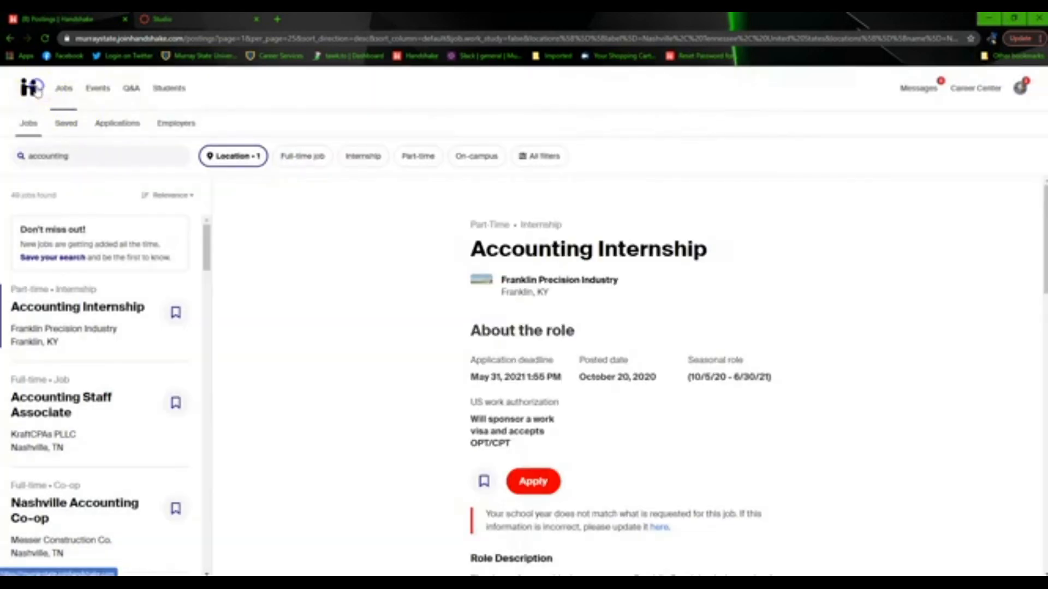
left_click(28, 87)
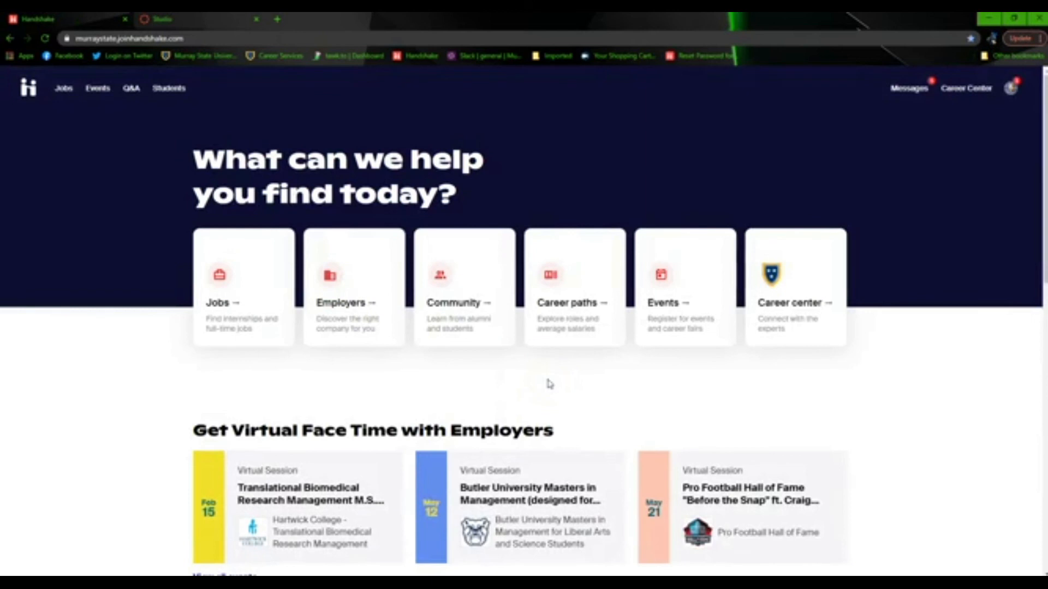